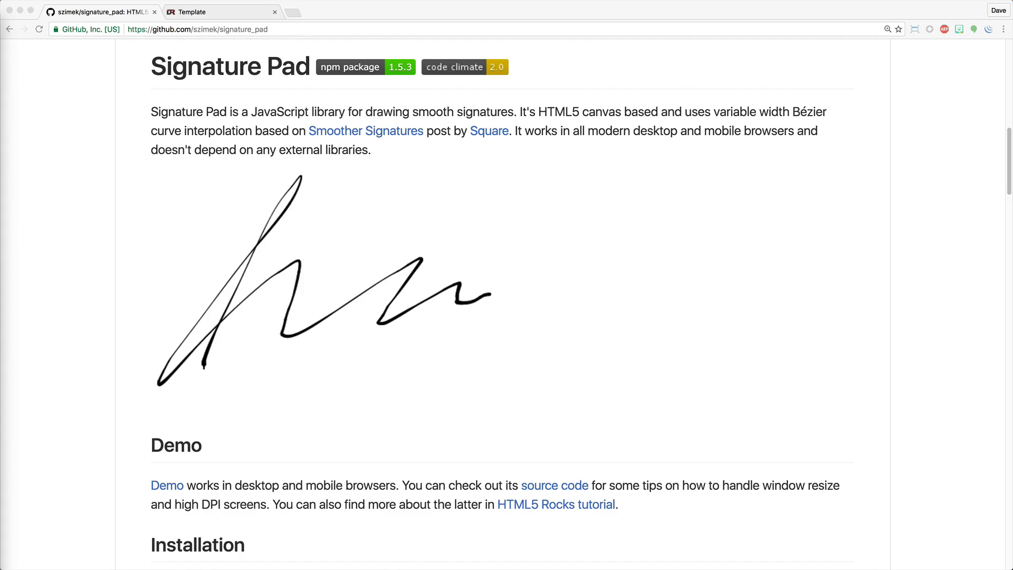
- Open signature_pad.js in the Signature Pad GitHub repository and view its raw source
{"action": "scroll", "scroll_direction": "up", "scroll_amount": 3}
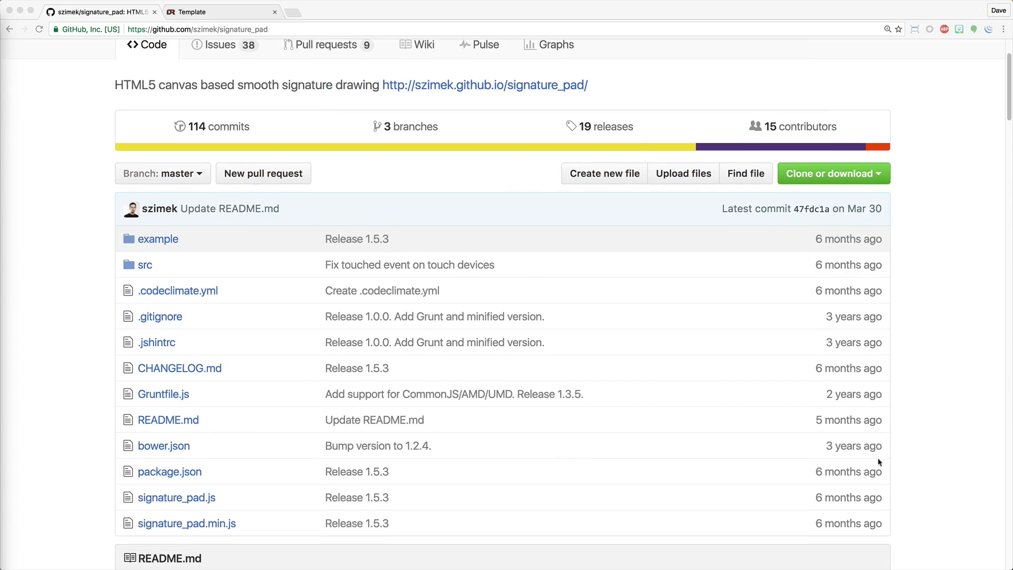
{"action": "mouse_move", "coordinate": [177, 498]}
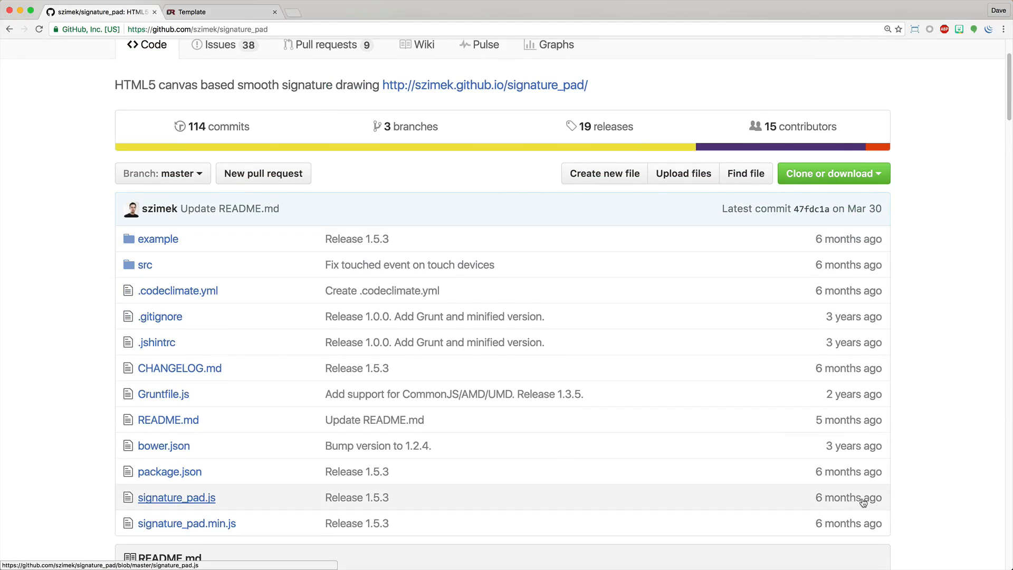
{"action": "left_click", "coordinate": [176, 498]}
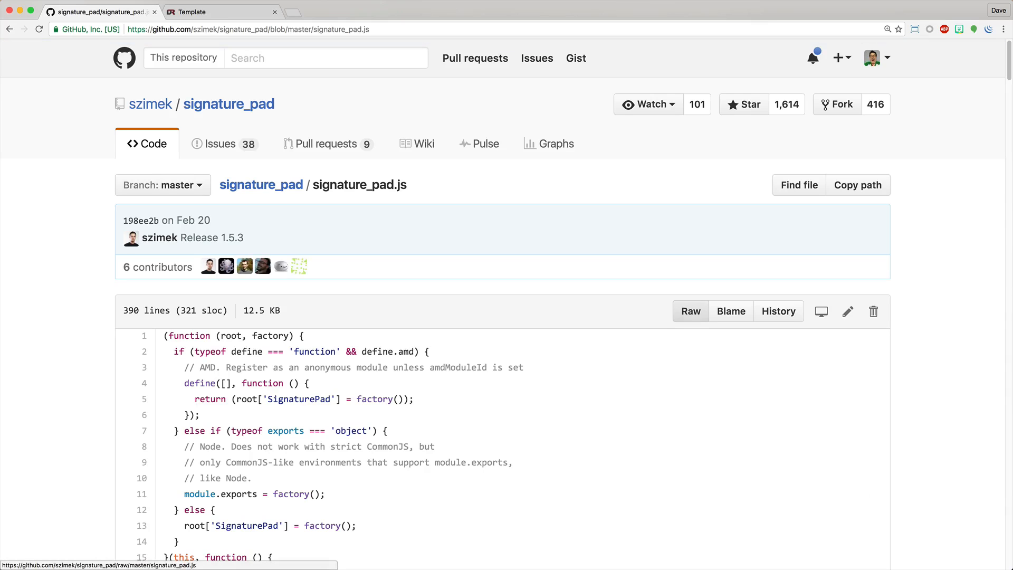
{"action": "left_click", "coordinate": [691, 311]}
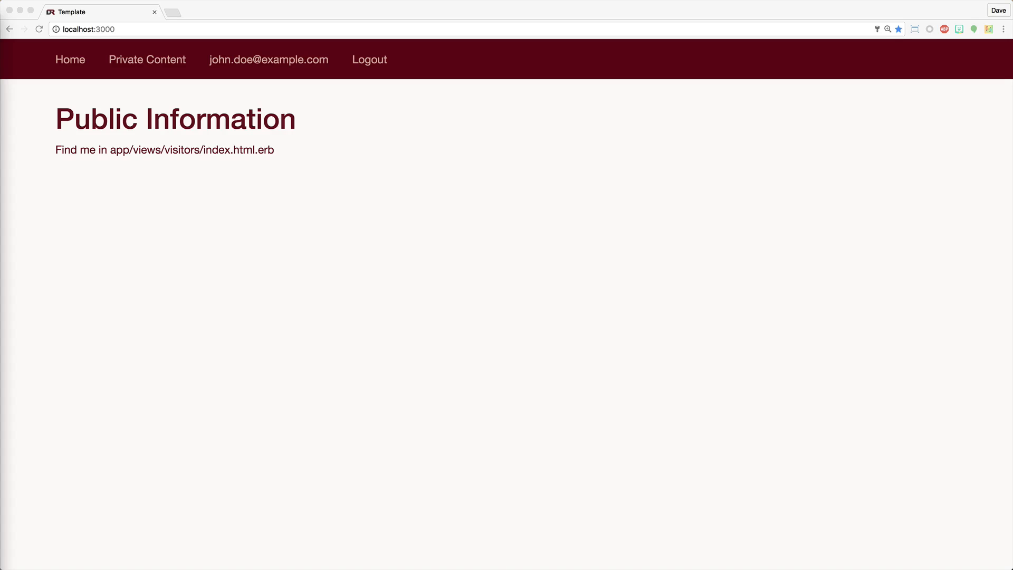
{"action": "mouse_move", "coordinate": [740, 62]}
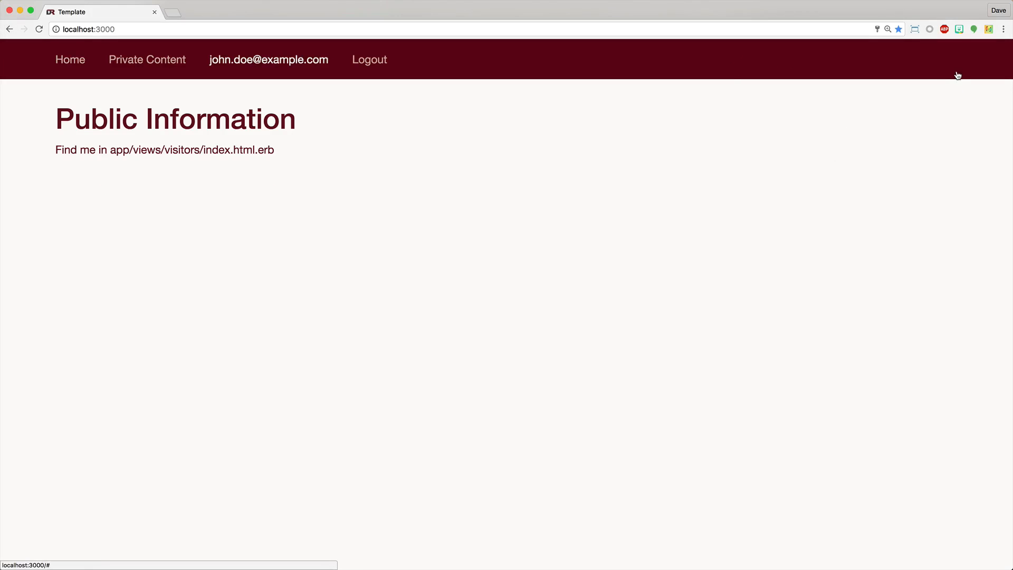
{"action": "mouse_move", "coordinate": [809, 117]}
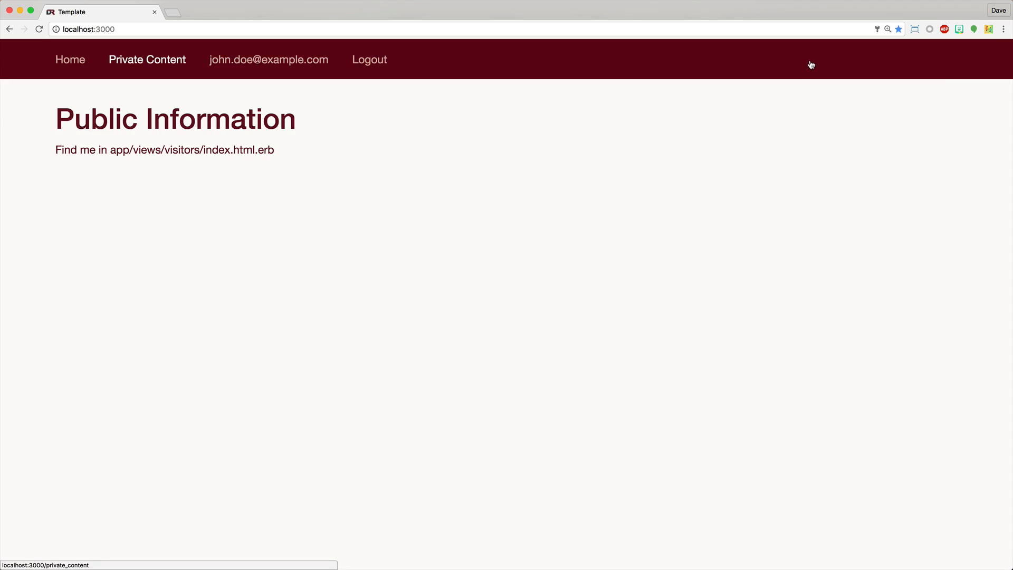
{"action": "mouse_move", "coordinate": [850, 66]}
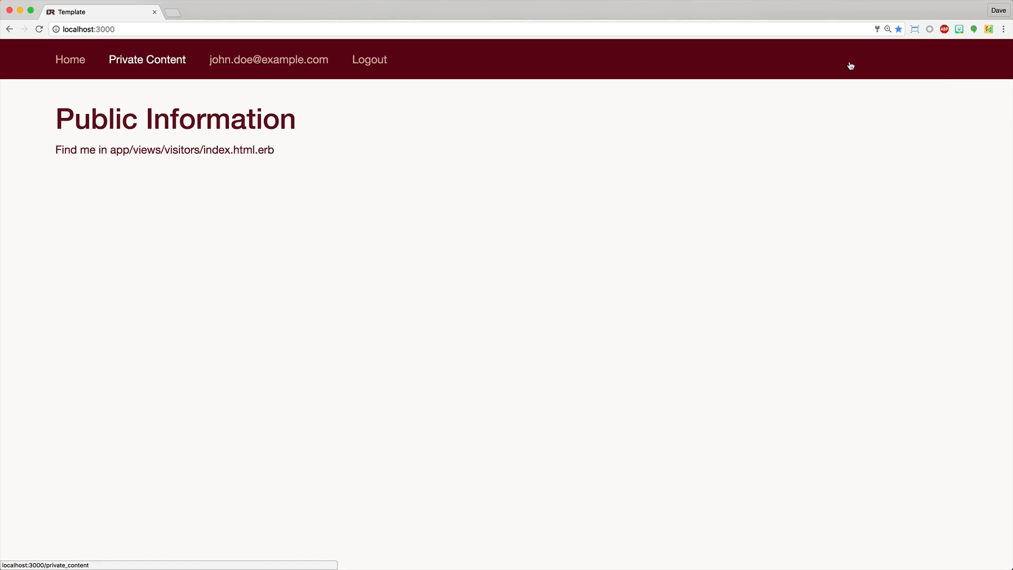
- Trigger the must-sign warning, then save a drawn signature and reopen Private Content
{"action": "left_click", "coordinate": [143, 59]}
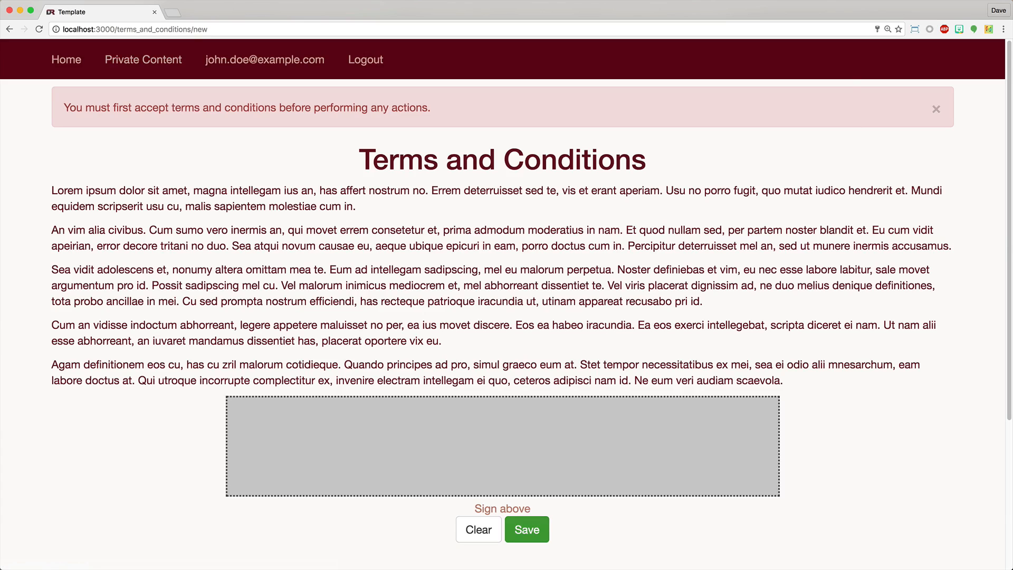
{"action": "left_click", "coordinate": [526, 529]}
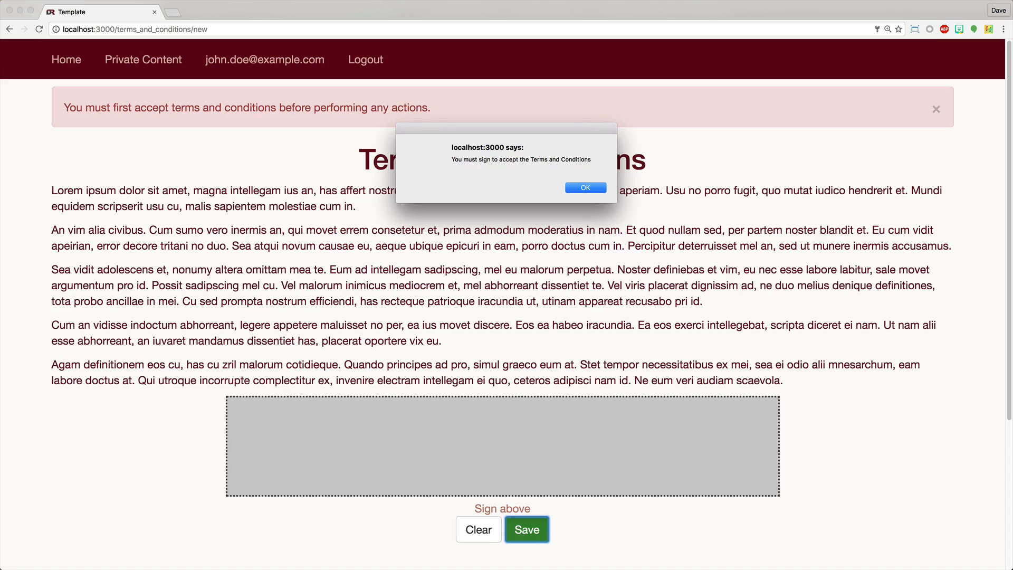
{"action": "left_click", "coordinate": [585, 187]}
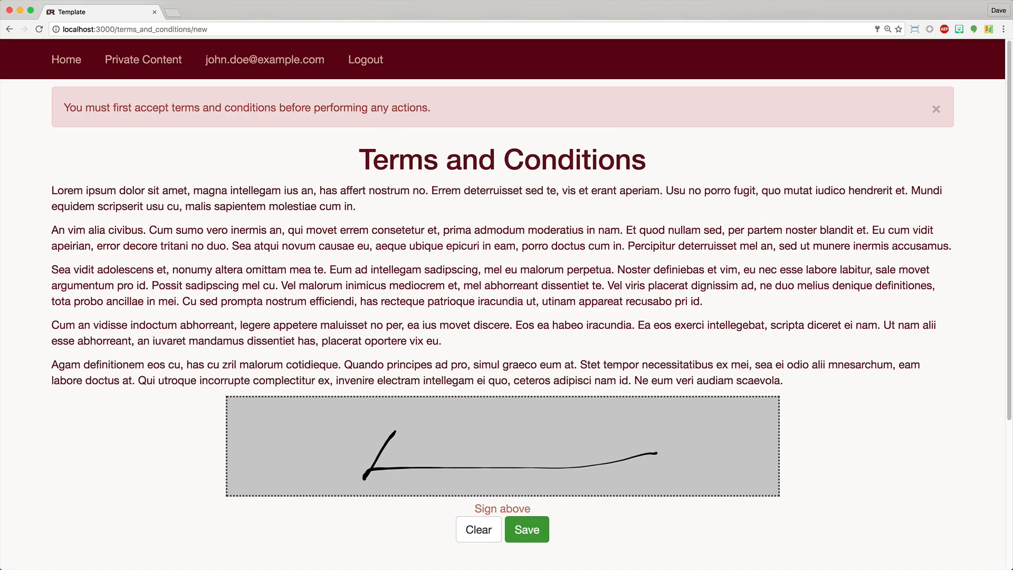
{"action": "left_click", "coordinate": [527, 530]}
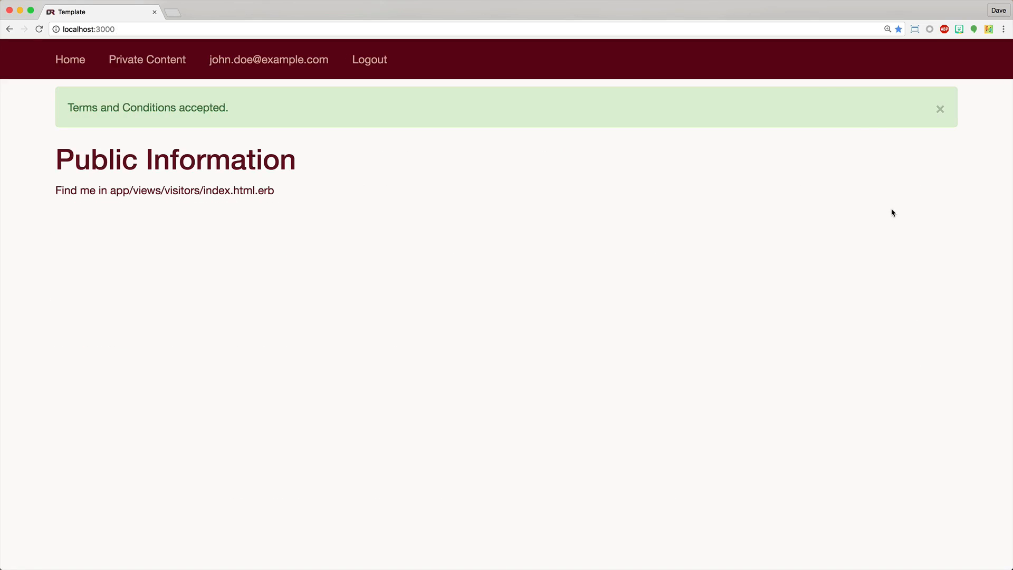
{"action": "left_click", "coordinate": [941, 109]}
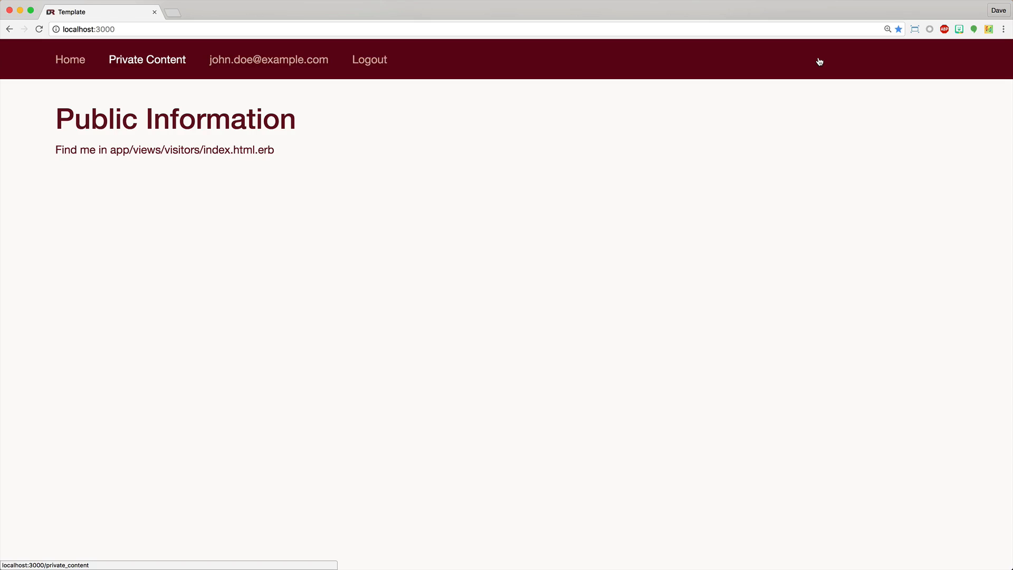
{"action": "left_click", "coordinate": [147, 59]}
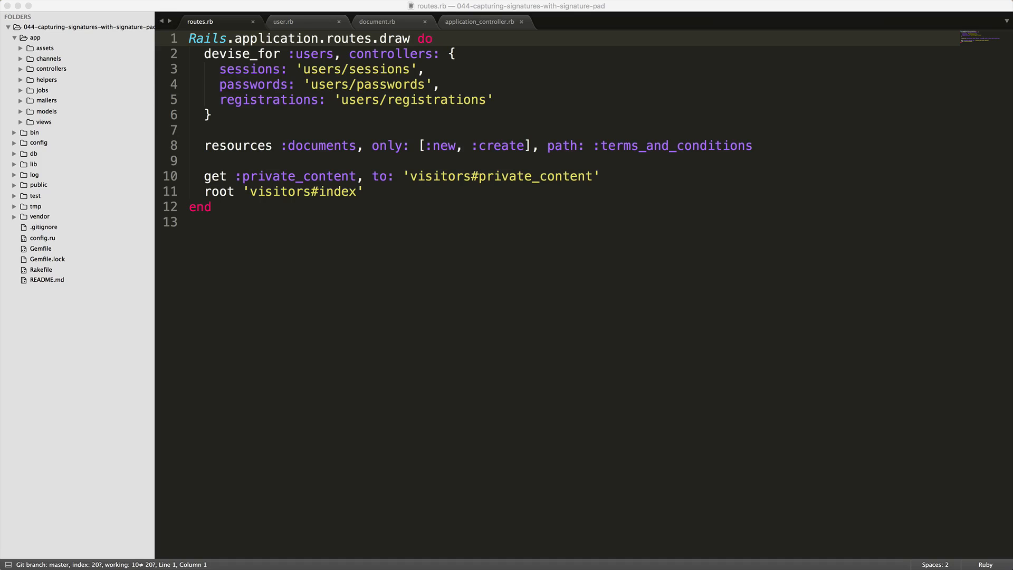
{"action": "mouse_move", "coordinate": [912, 52]}
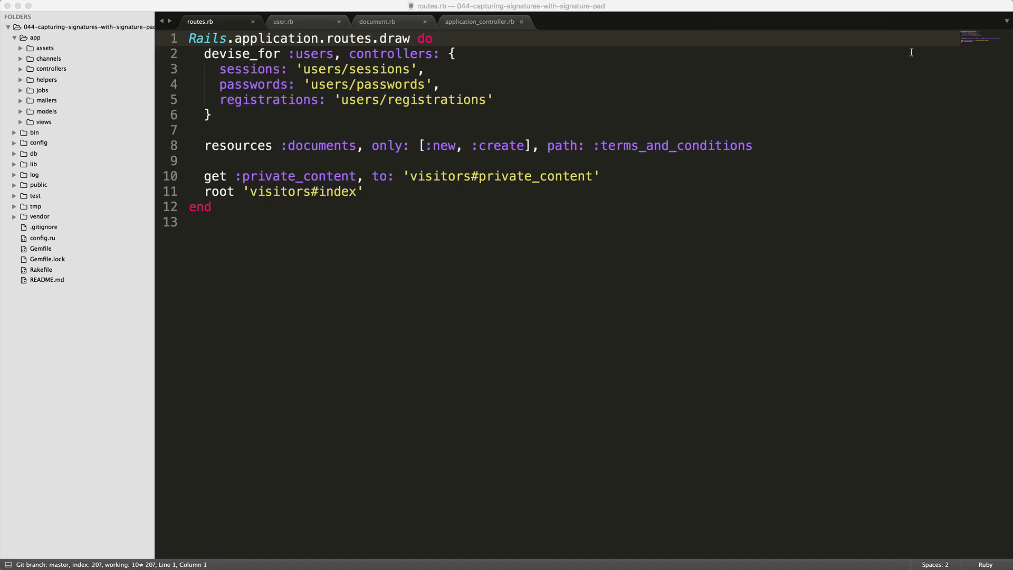
{"action": "mouse_move", "coordinate": [988, 54]}
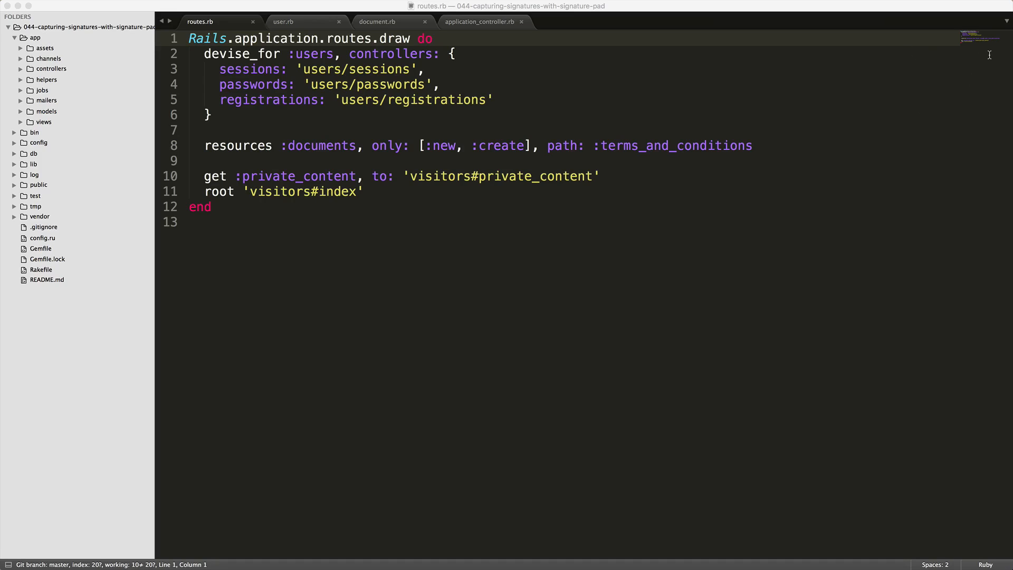
{"action": "mouse_move", "coordinate": [895, 71]}
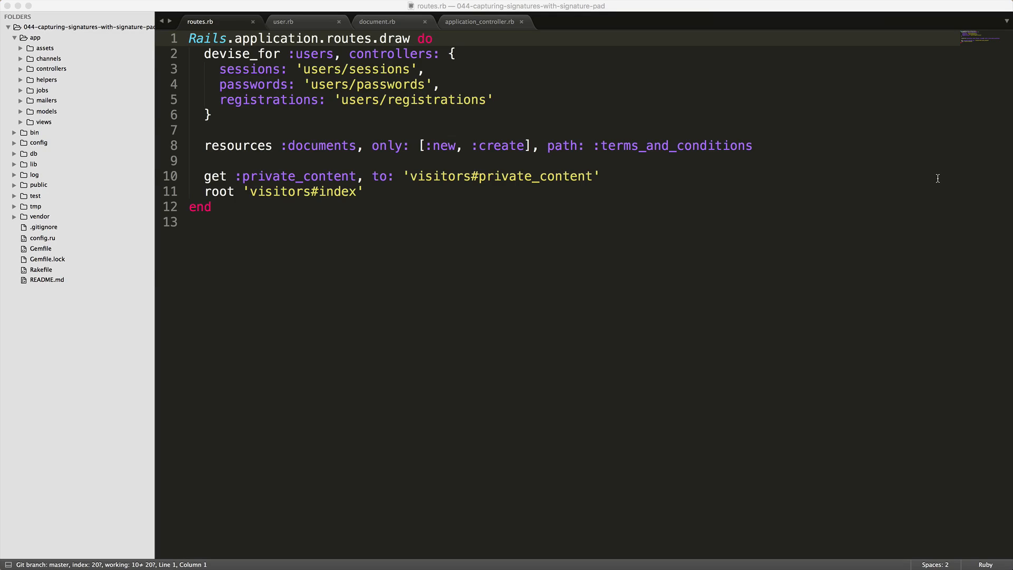
{"action": "mouse_move", "coordinate": [1007, 196]}
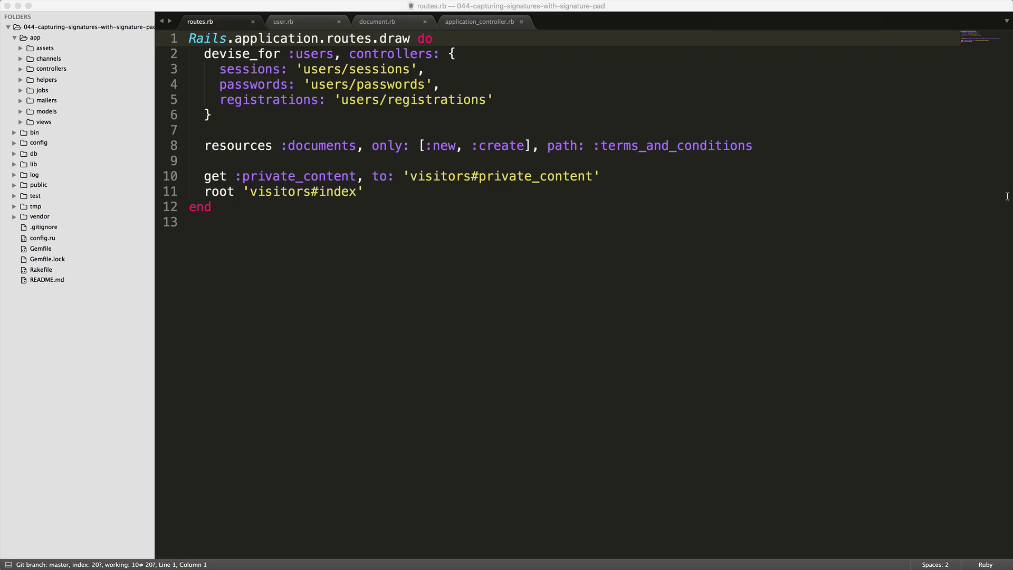
- Review user.rb, then switch to document.rb with its signature presence validation
{"action": "left_click", "coordinate": [282, 21]}
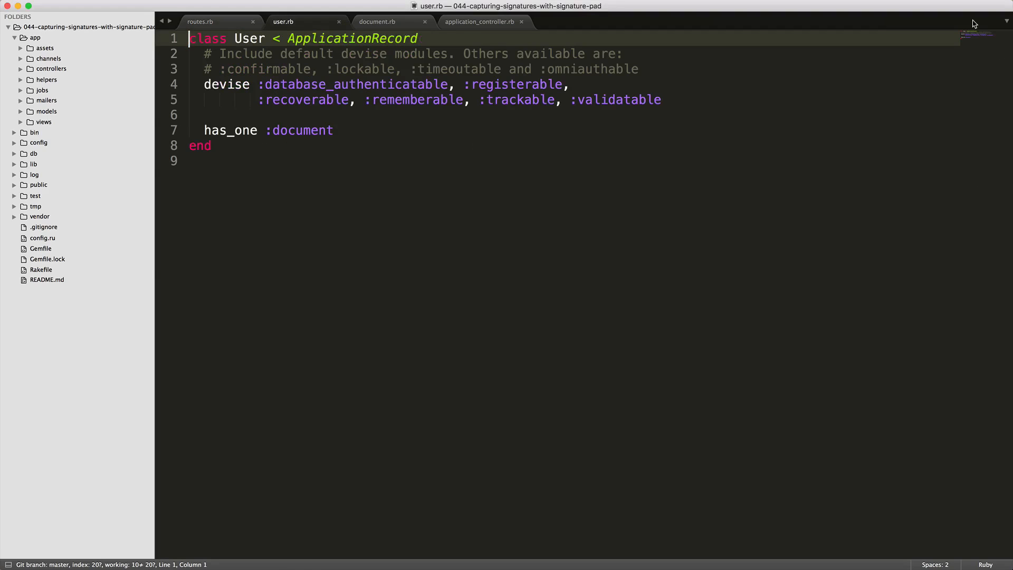
{"action": "mouse_move", "coordinate": [959, 89]}
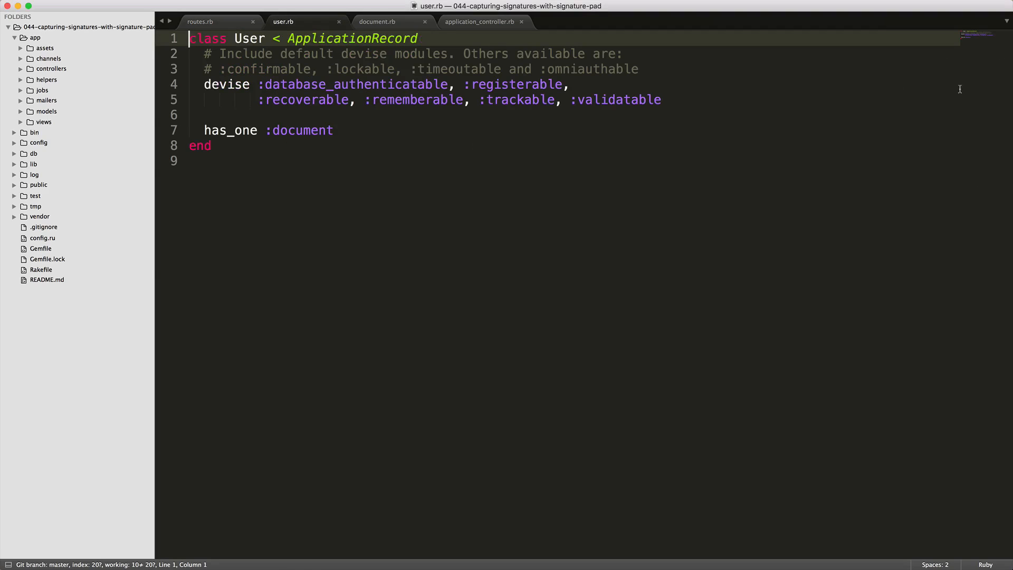
{"action": "mouse_move", "coordinate": [920, 130]}
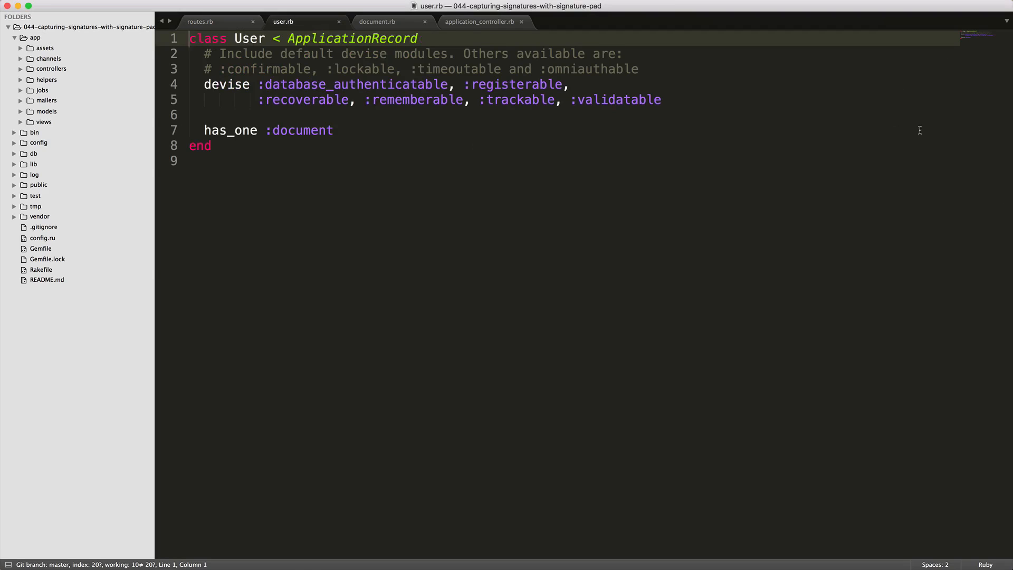
{"action": "left_click", "coordinate": [377, 21]}
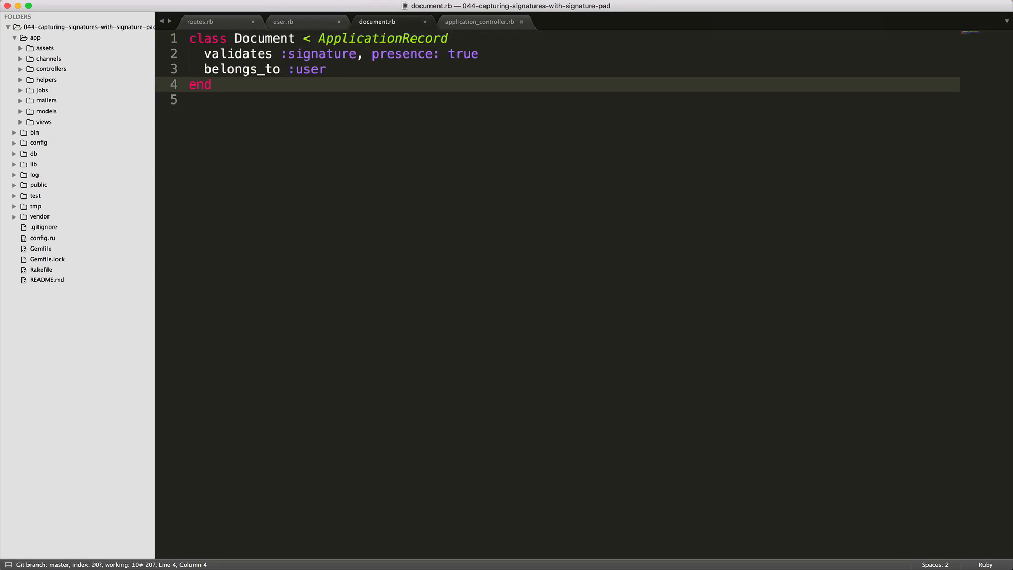
{"action": "mouse_move", "coordinate": [1005, 66]}
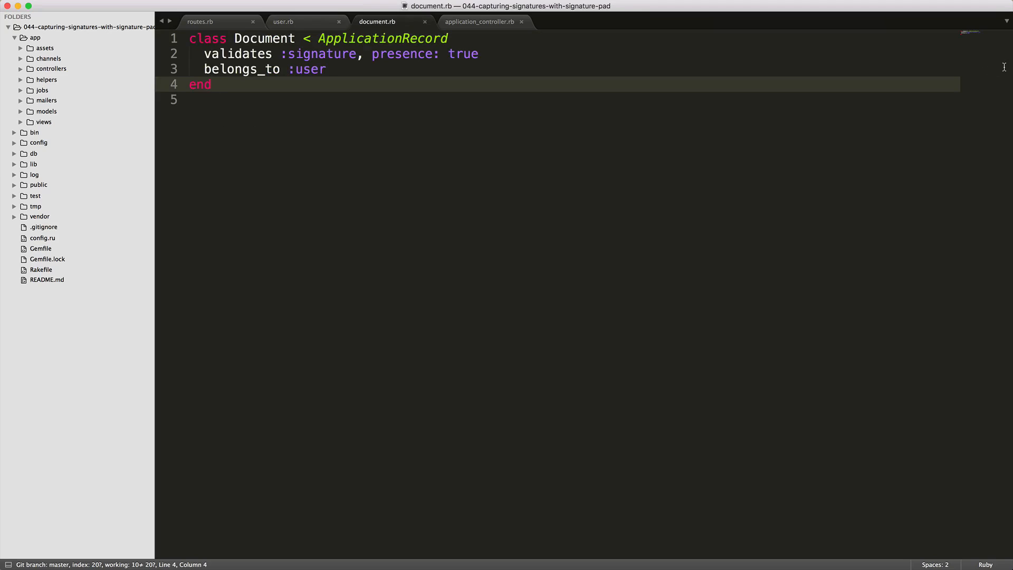
{"action": "mouse_move", "coordinate": [927, 74]}
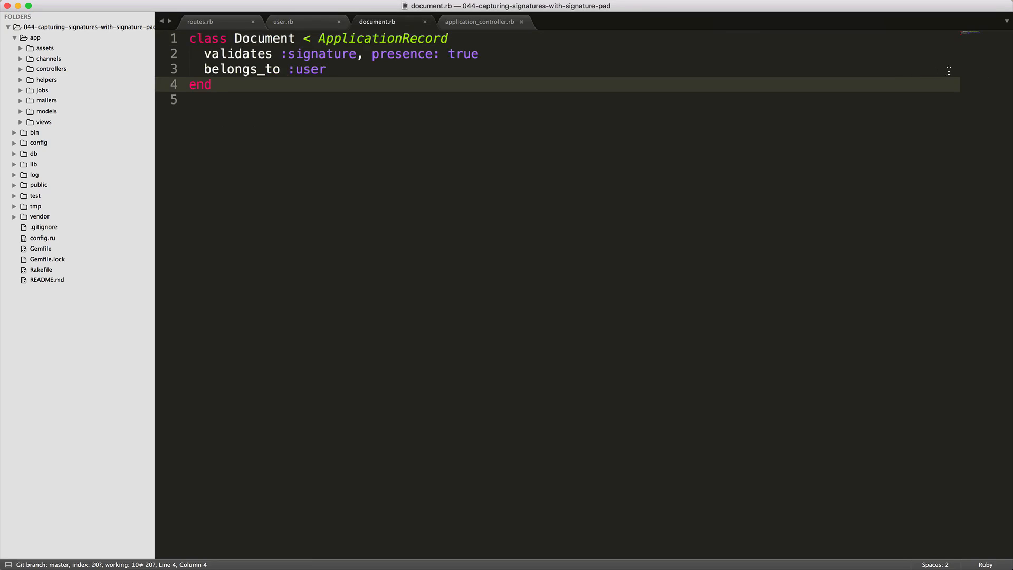
{"action": "left_click", "coordinate": [481, 21]}
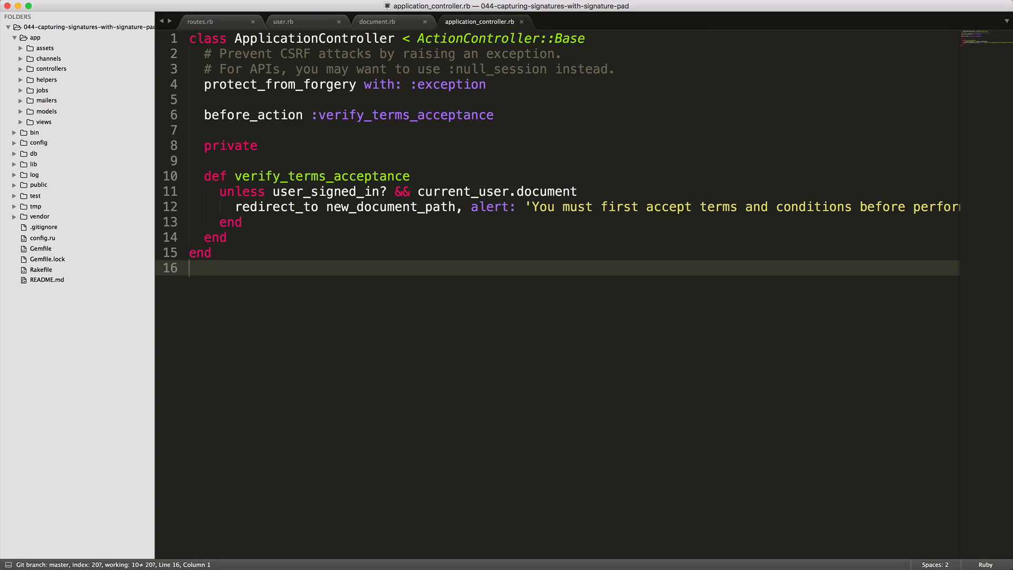
{"action": "mouse_move", "coordinate": [947, 181]}
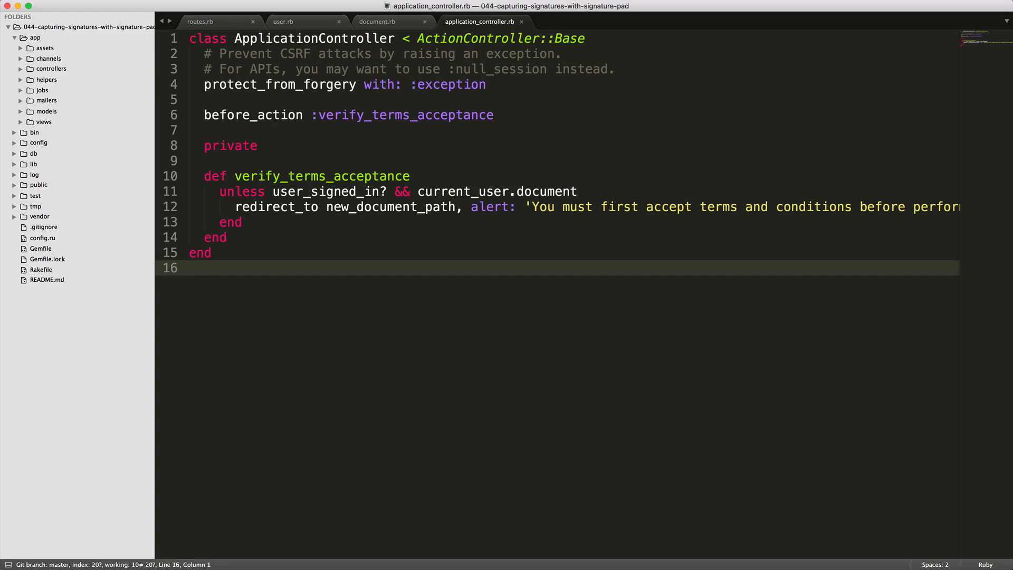
{"action": "double_click", "coordinate": [328, 191]}
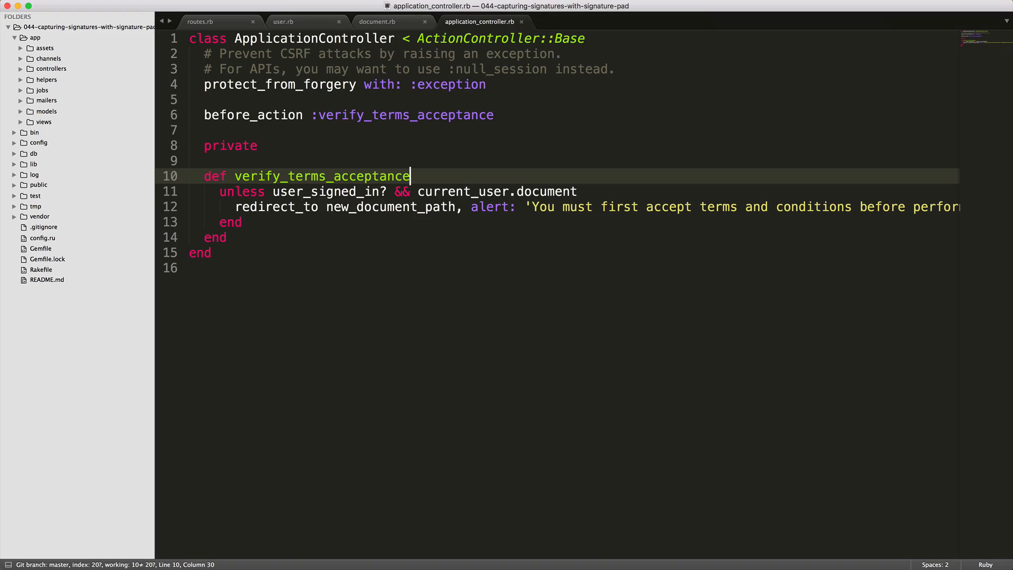
- Open visitors_controller.rb from the sidebar
{"action": "left_click", "coordinate": [72, 122]}
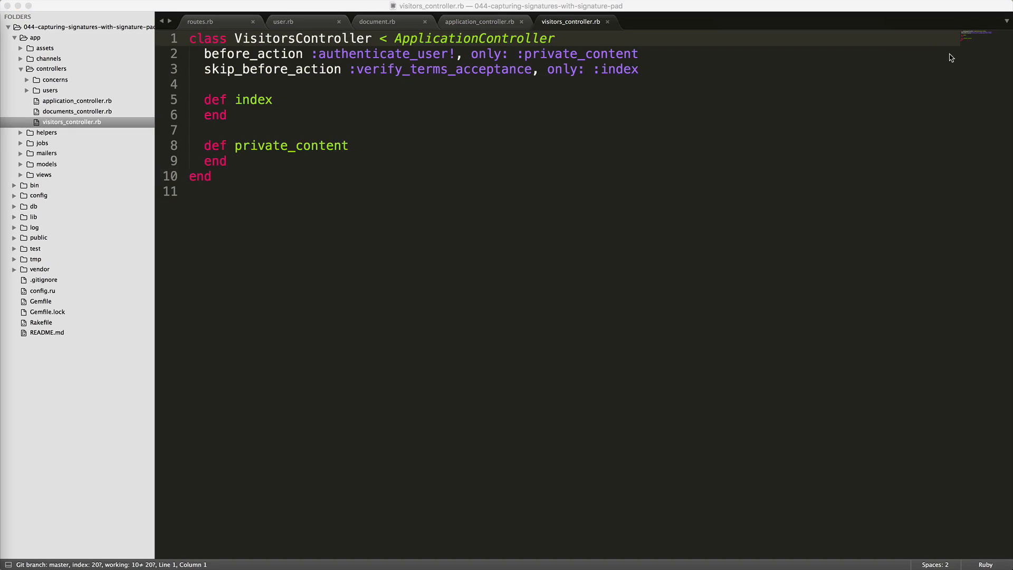
{"action": "mouse_move", "coordinate": [930, 58]}
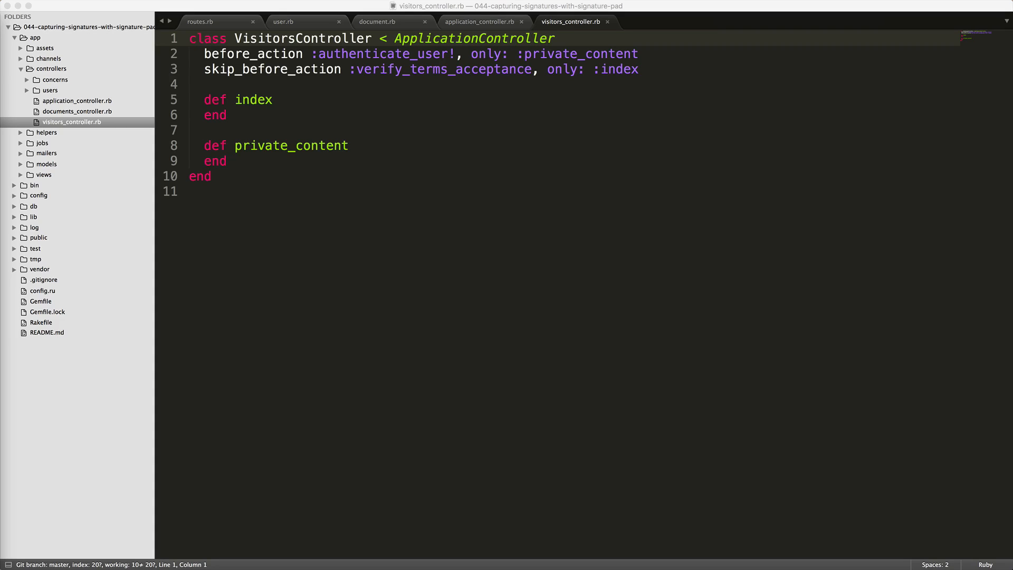
{"action": "mouse_move", "coordinate": [943, 77]}
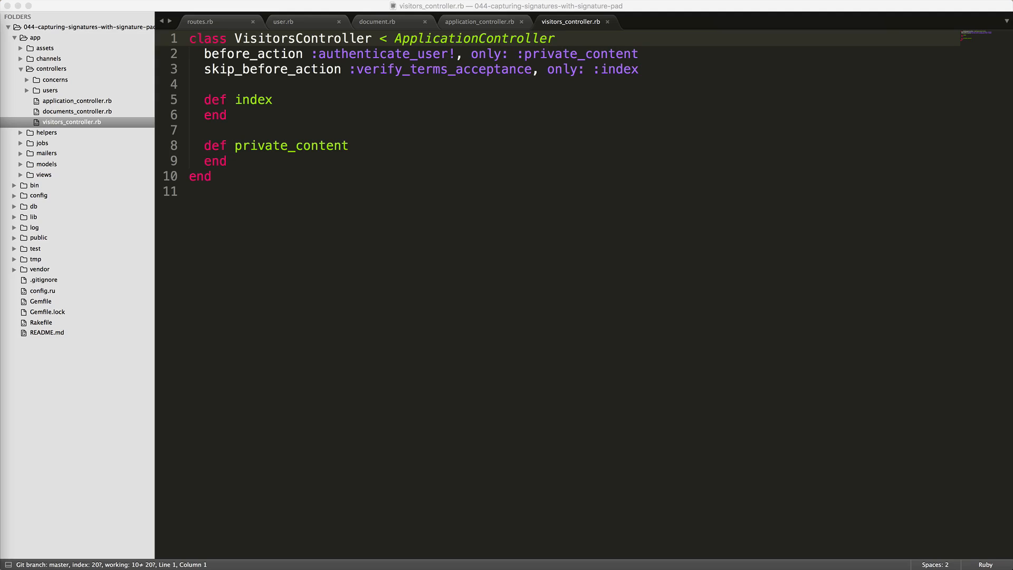
{"action": "mouse_move", "coordinate": [959, 153]}
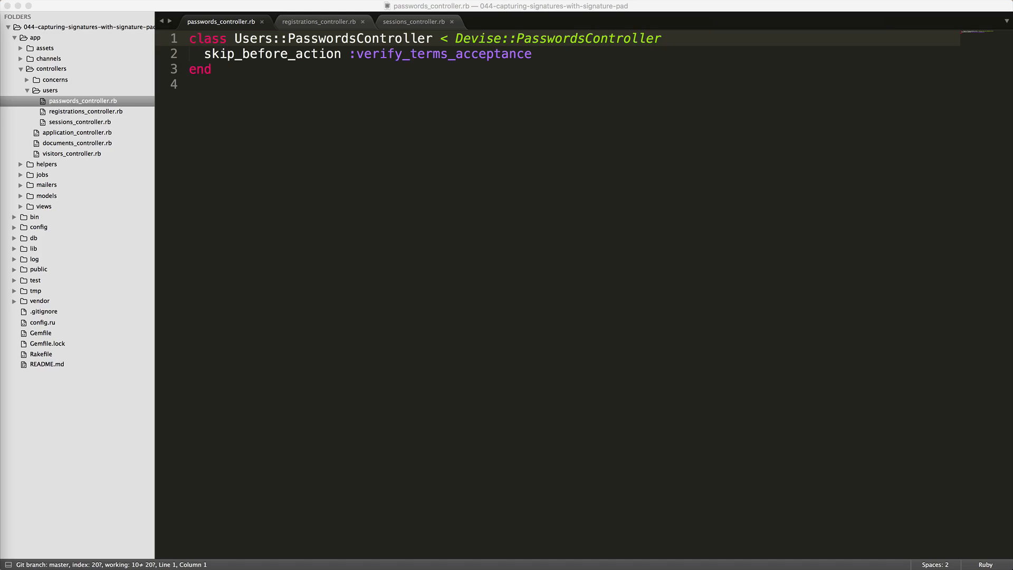
{"action": "mouse_move", "coordinate": [896, 69]}
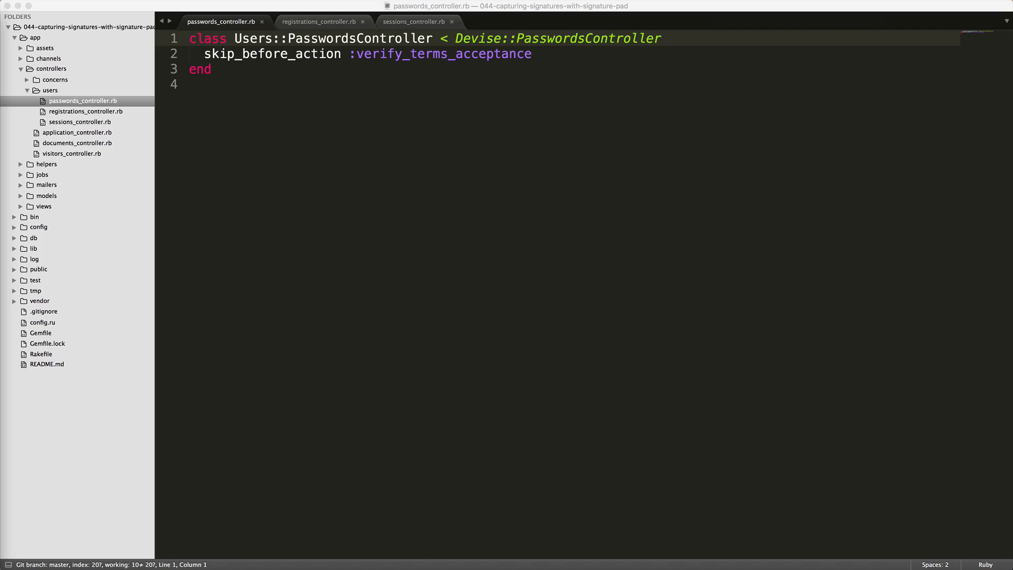
- Check application.js, reveal vendored signature_pad.js, then open application.css
{"action": "left_click", "coordinate": [67, 101]}
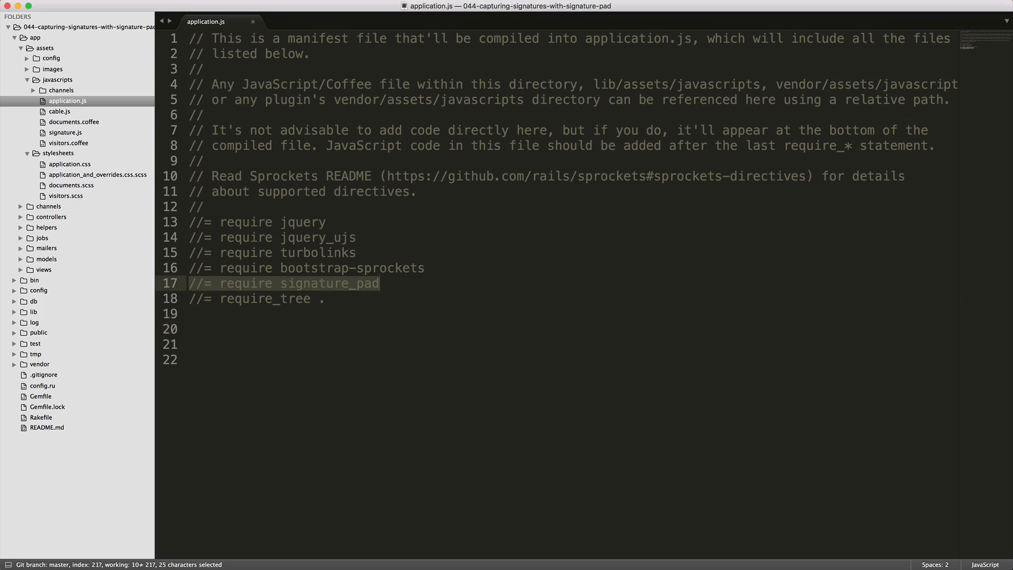
{"action": "left_click", "coordinate": [14, 364]}
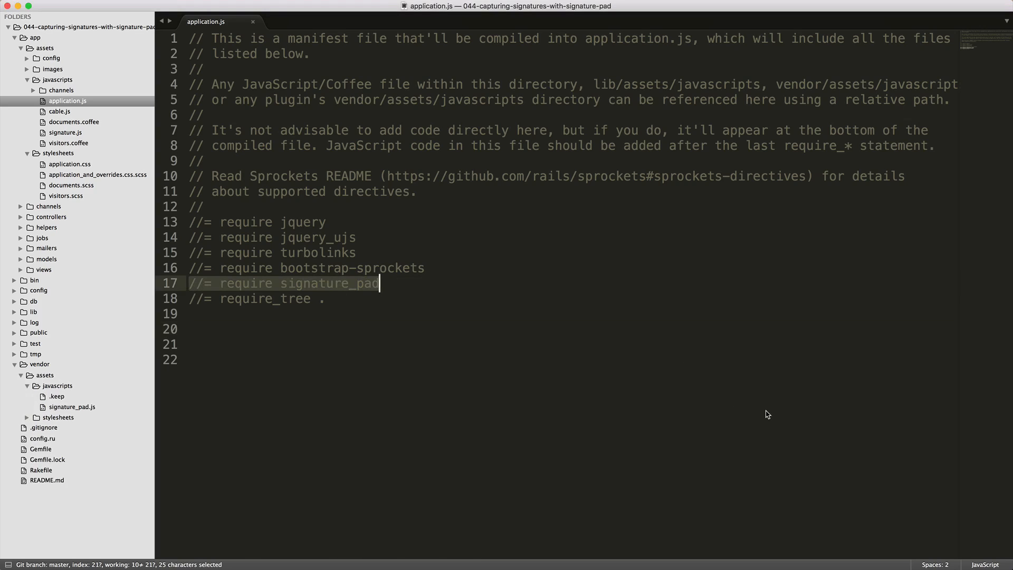
{"action": "left_click", "coordinate": [69, 153]}
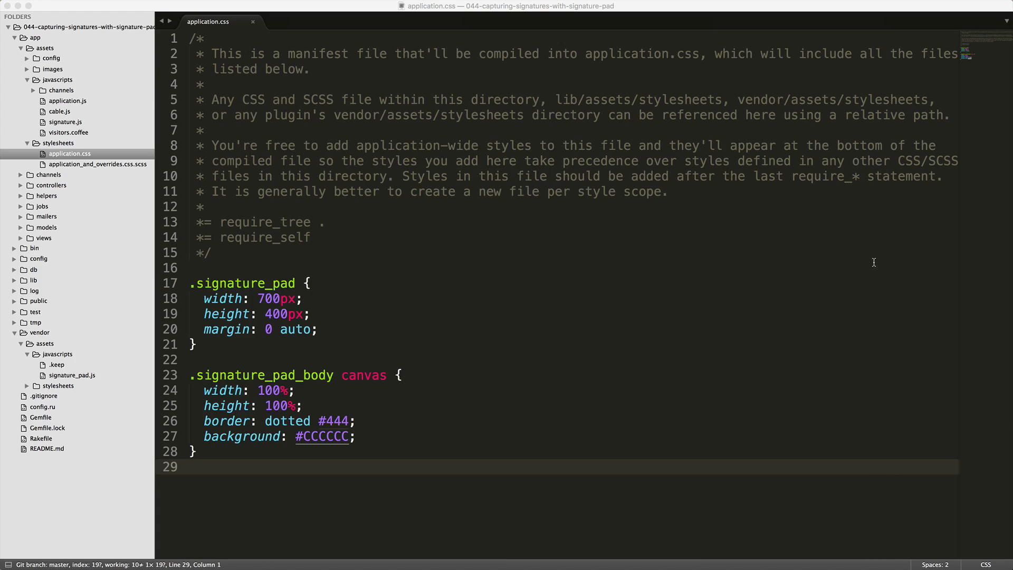
{"action": "mouse_move", "coordinate": [900, 463]}
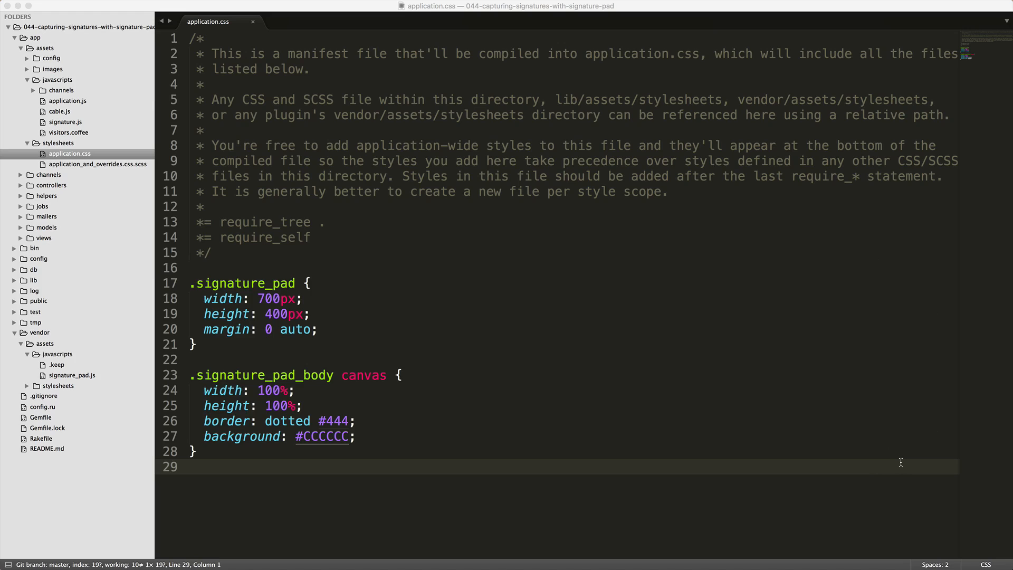
- Open views/documents/new.html.erb from the sidebar
{"action": "left_click", "coordinate": [66, 153]}
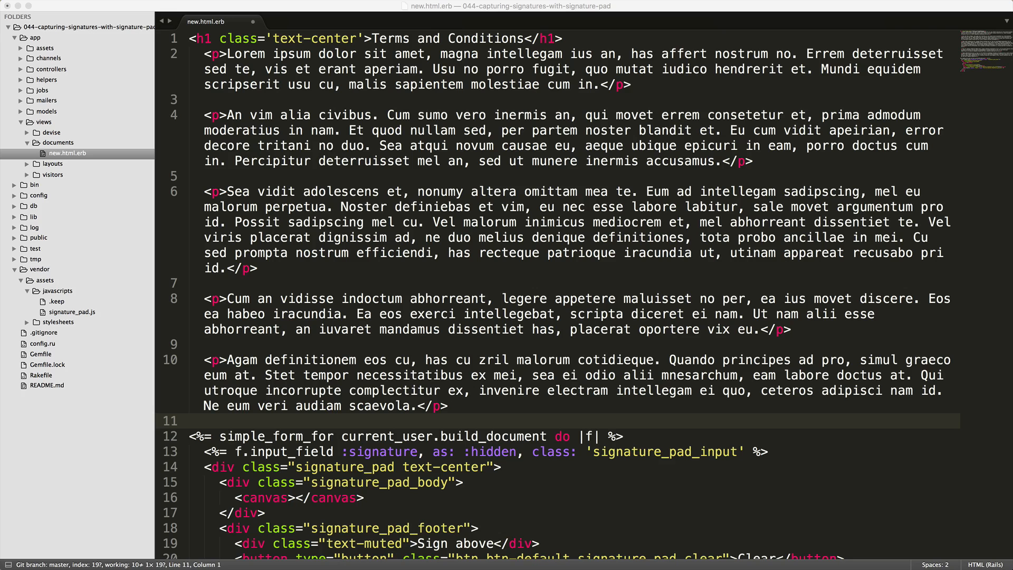
{"action": "mouse_move", "coordinate": [796, 106]}
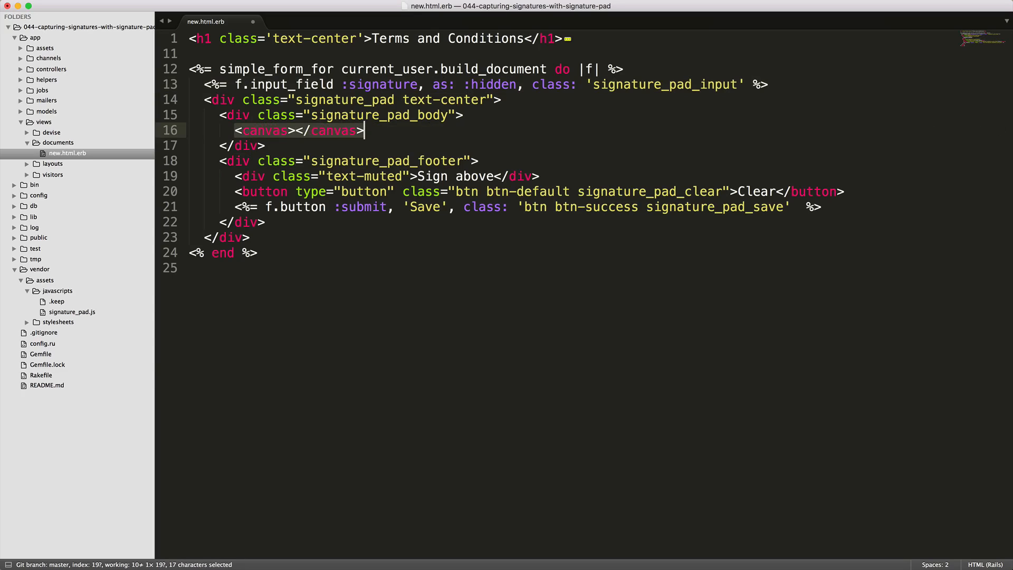
{"action": "mouse_move", "coordinate": [909, 200]}
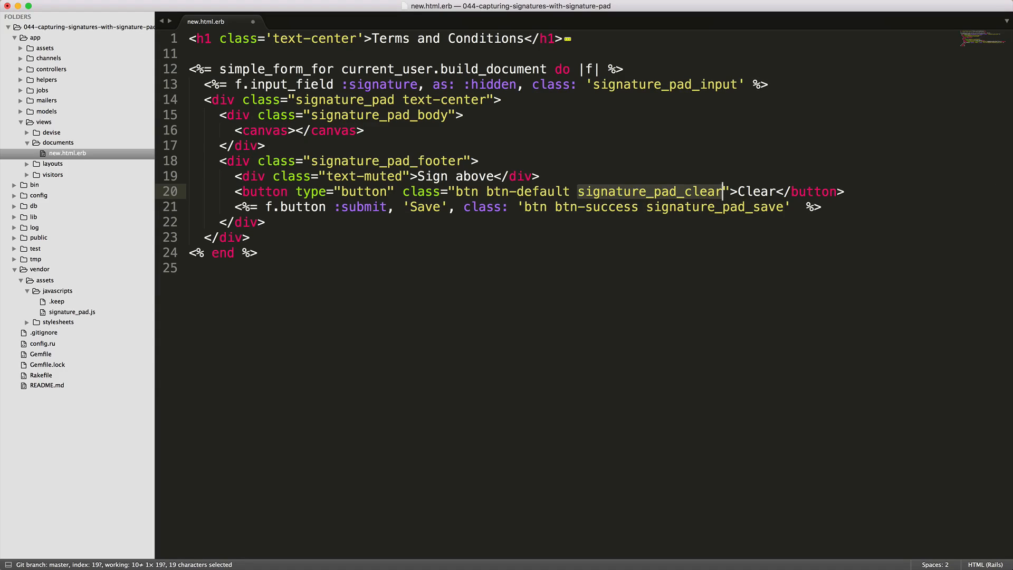
- Open assets/javascripts/signature.js and highlight its SignaturePad setup, clear and save handlers
{"action": "left_click", "coordinate": [66, 121]}
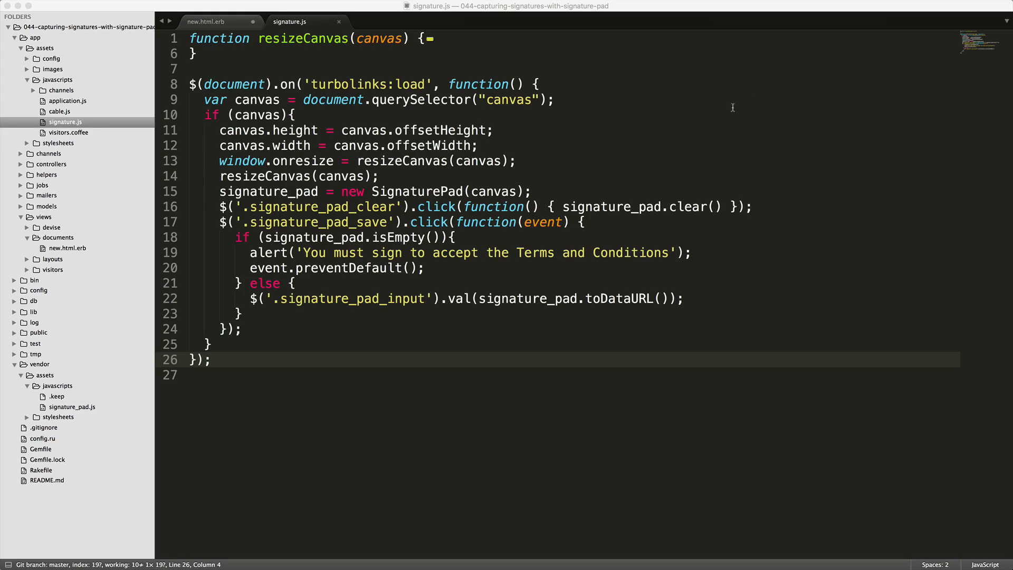
{"action": "mouse_move", "coordinate": [770, 126]}
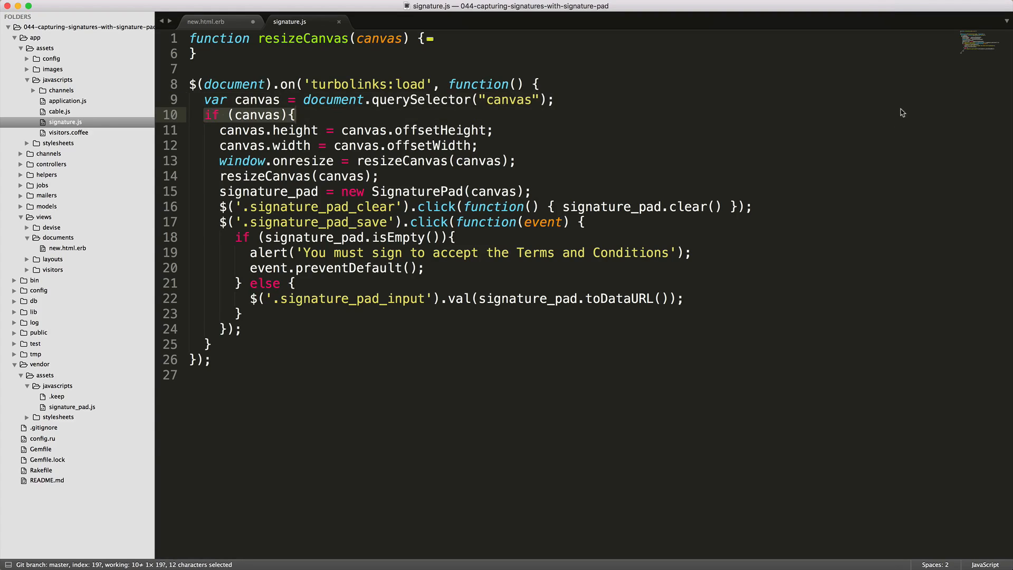
{"action": "mouse_move", "coordinate": [961, 286]}
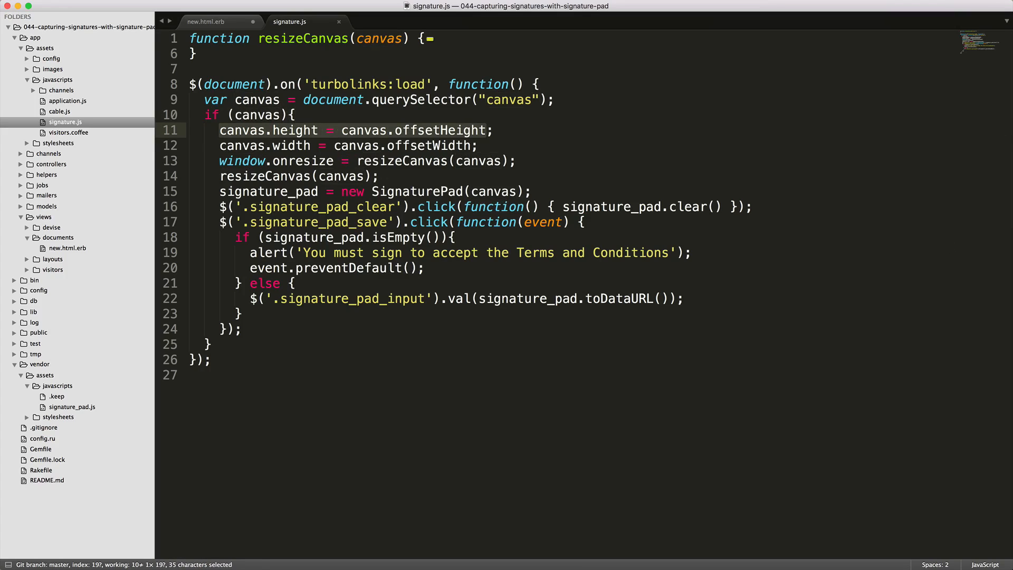
{"action": "left_click", "coordinate": [479, 146]}
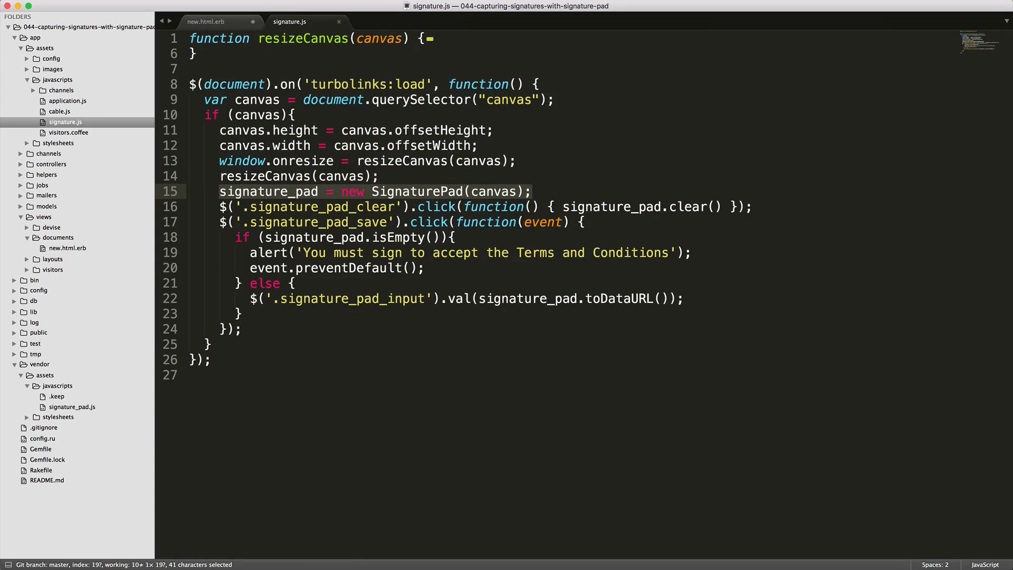
{"action": "left_click", "coordinate": [461, 207]}
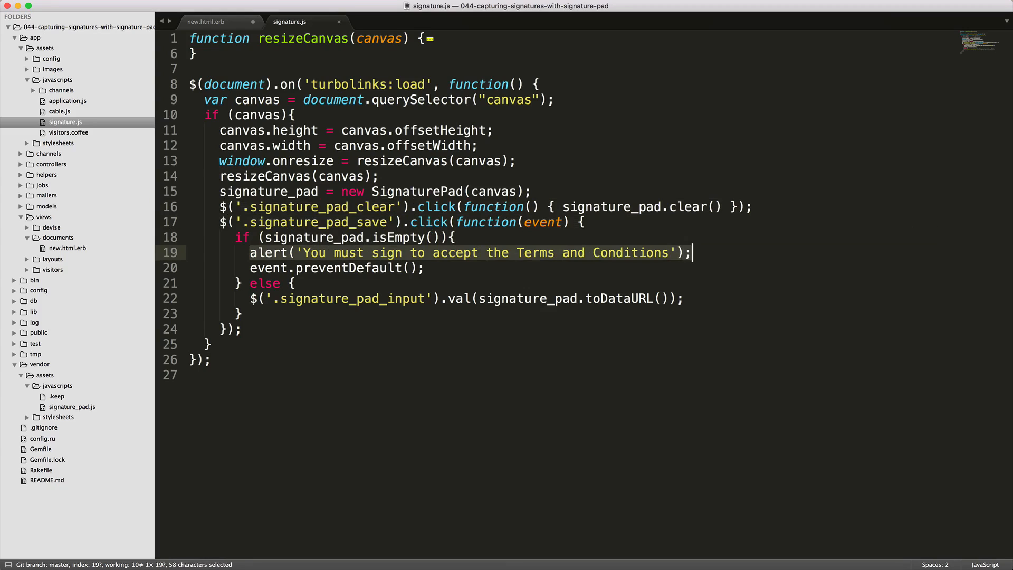
{"action": "mouse_move", "coordinate": [936, 273]}
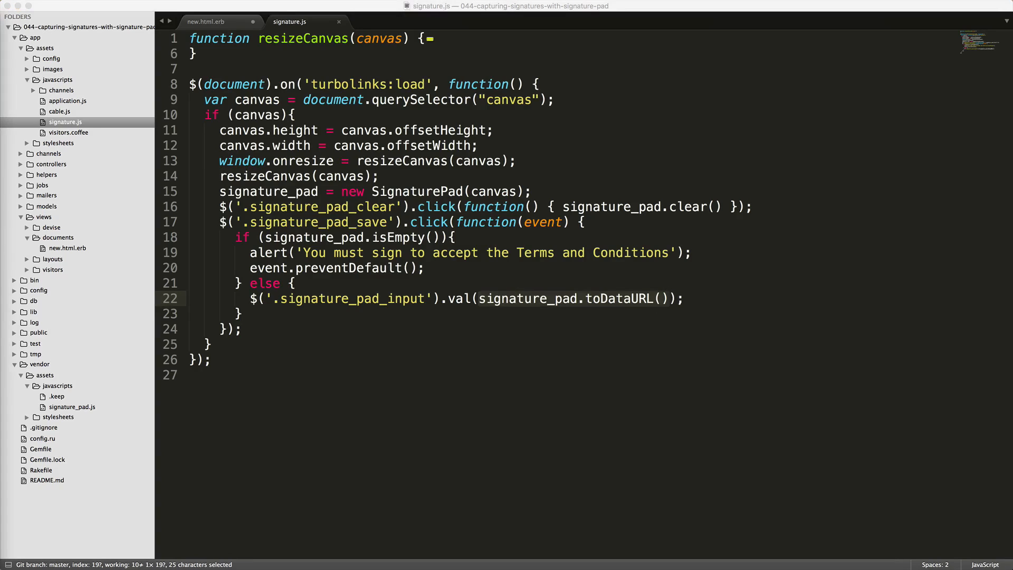
{"action": "mouse_move", "coordinate": [950, 308]}
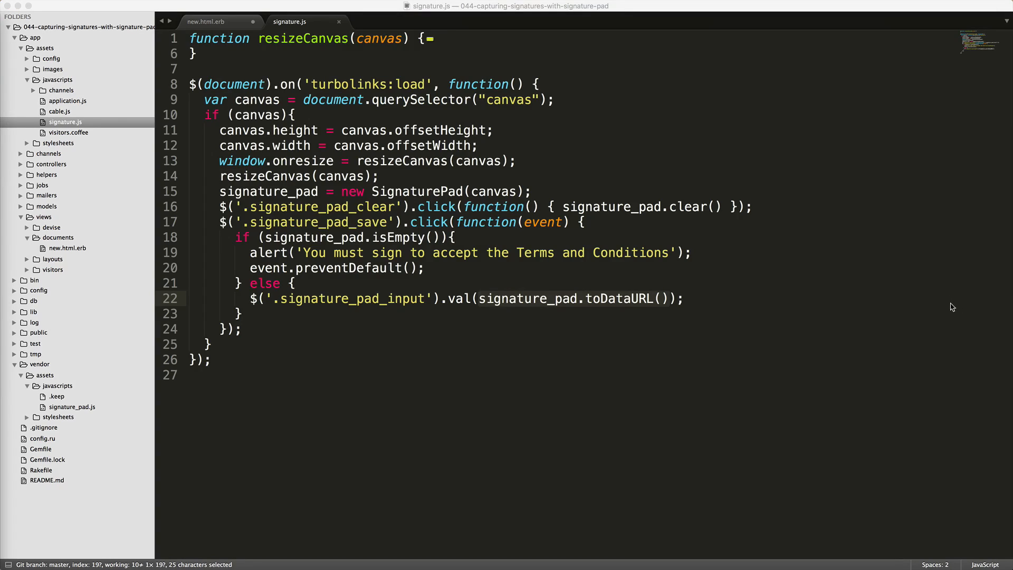
{"action": "left_click", "coordinate": [76, 110]}
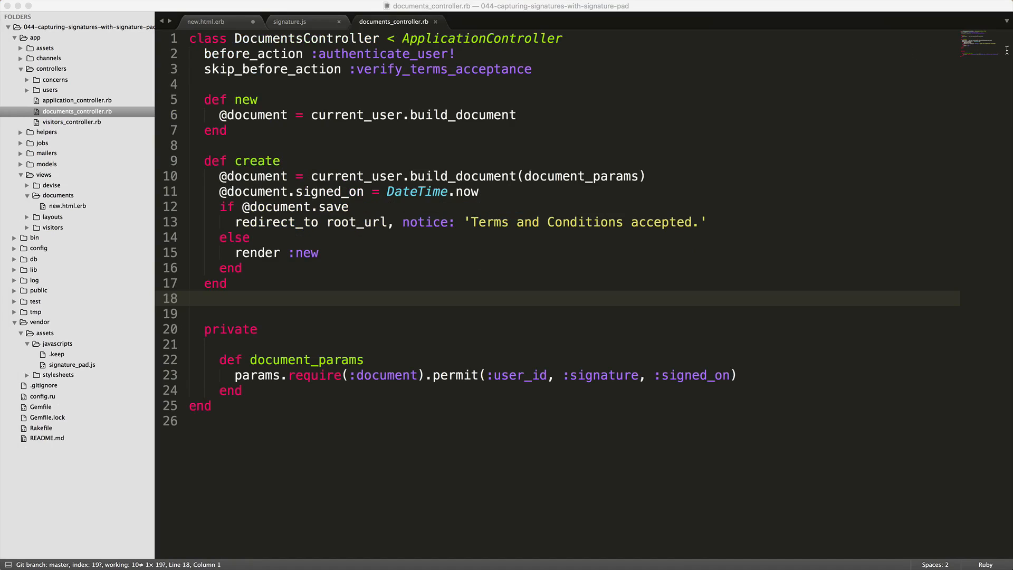
{"action": "mouse_move", "coordinate": [899, 67]}
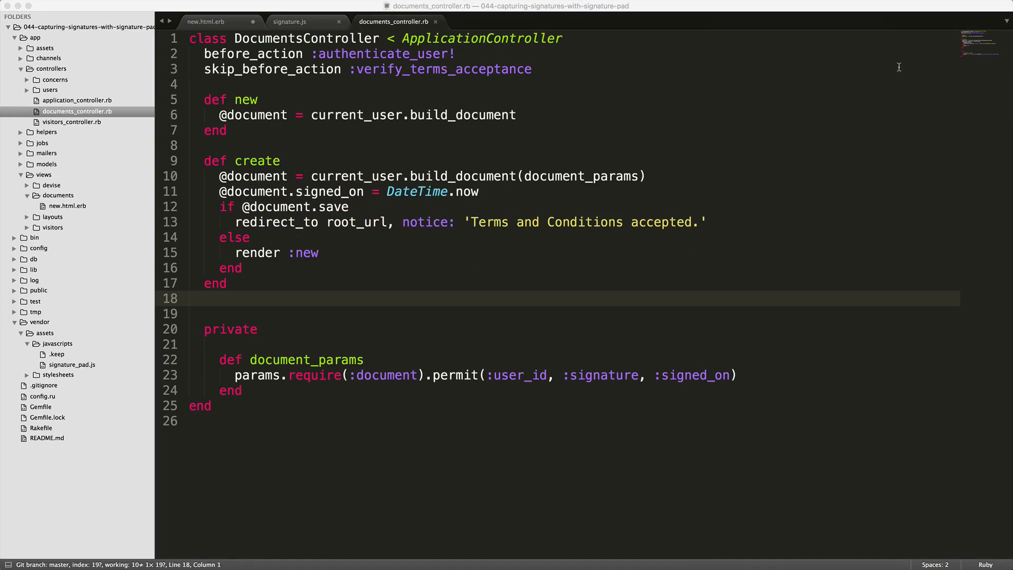
{"action": "left_click", "coordinate": [189, 297]}
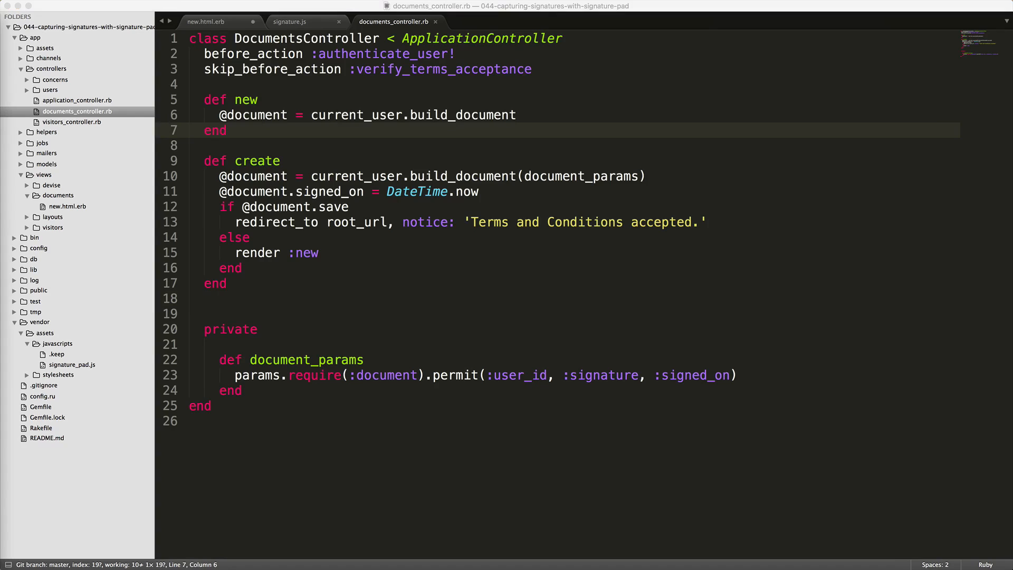
{"action": "double_click", "coordinate": [252, 114]}
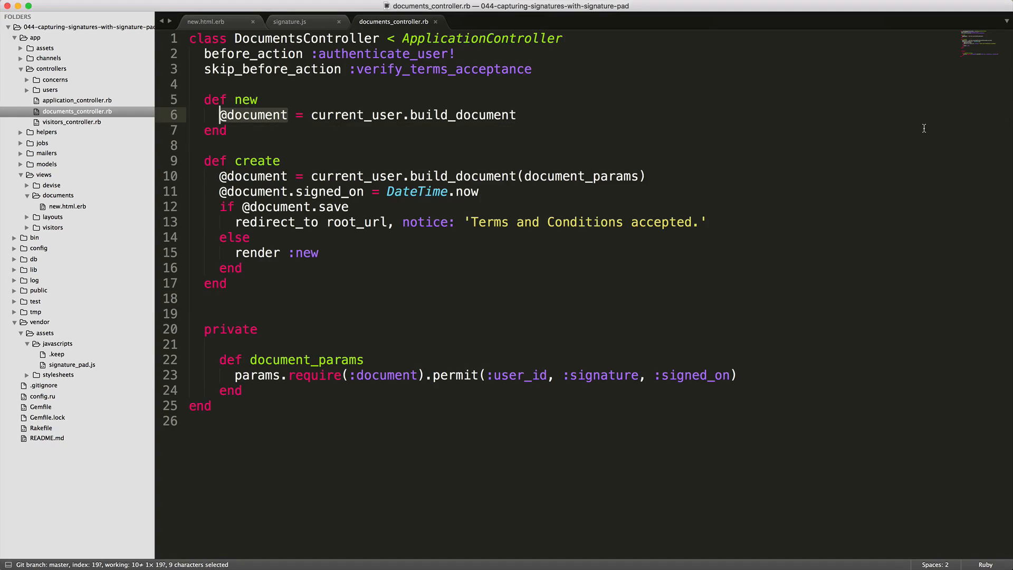
{"action": "left_click", "coordinate": [205, 21]}
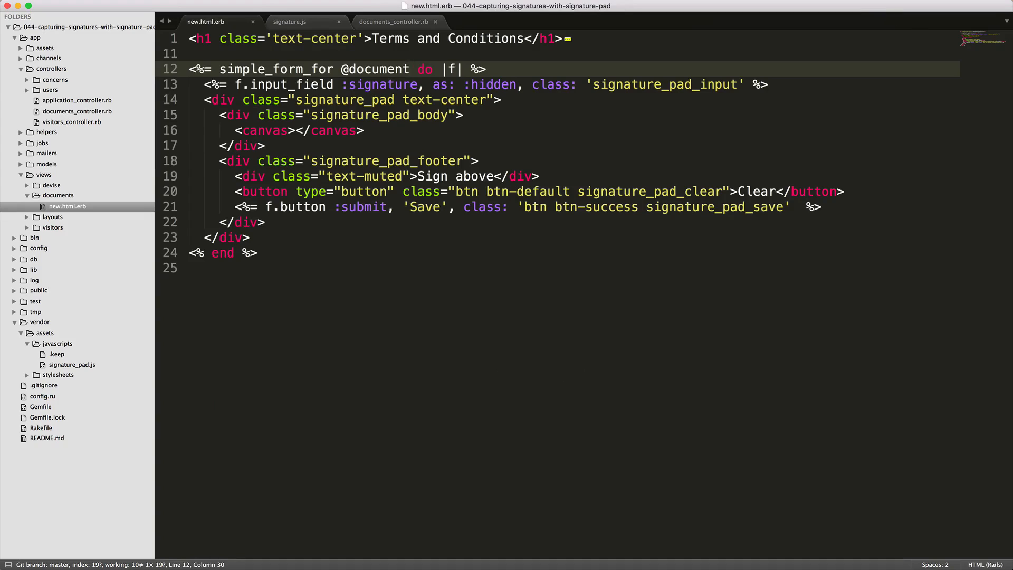
{"action": "left_click", "coordinate": [393, 21]}
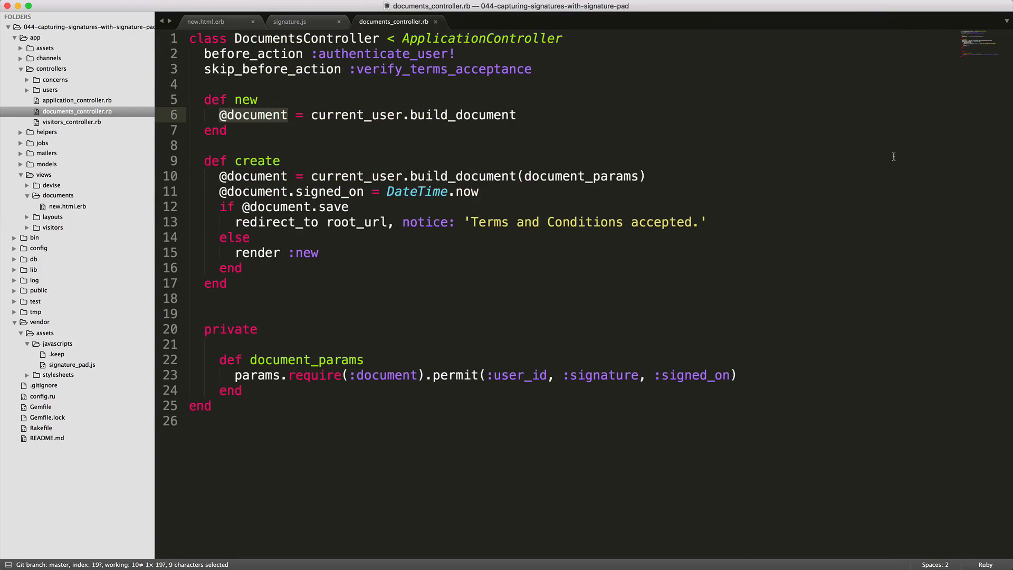
{"action": "mouse_move", "coordinate": [903, 169]}
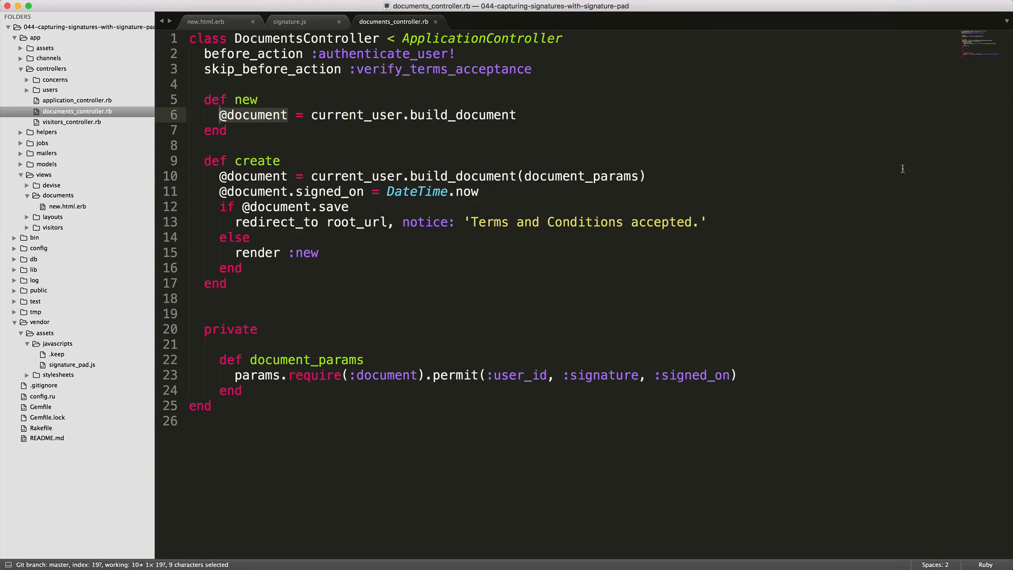
{"action": "mouse_move", "coordinate": [1002, 181]}
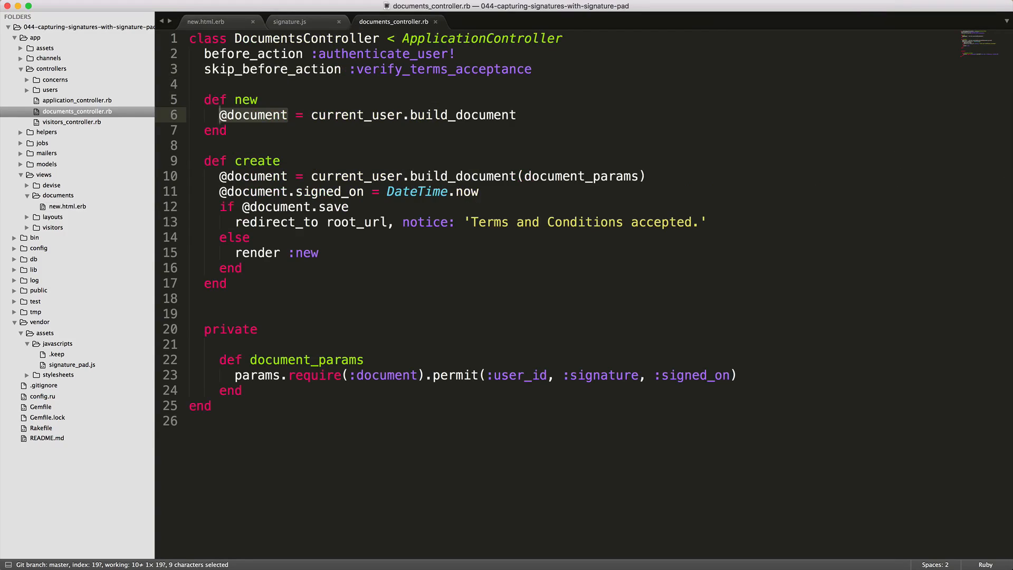
- Change document_params to permit only :signature, dropping :user_id and :signed_on
{"action": "left_click", "coordinate": [220, 115]}
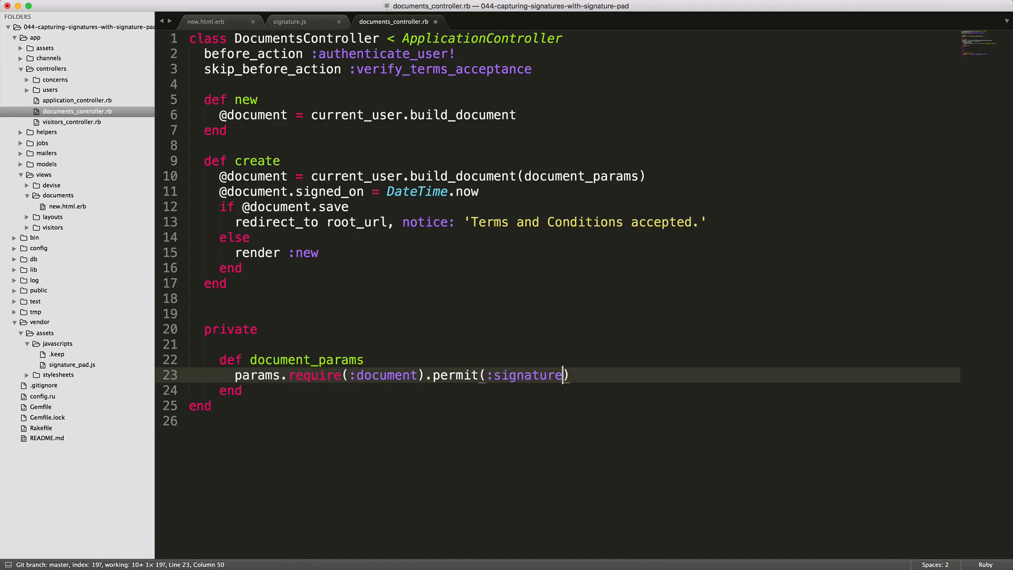
{"action": "double_click", "coordinate": [524, 376]}
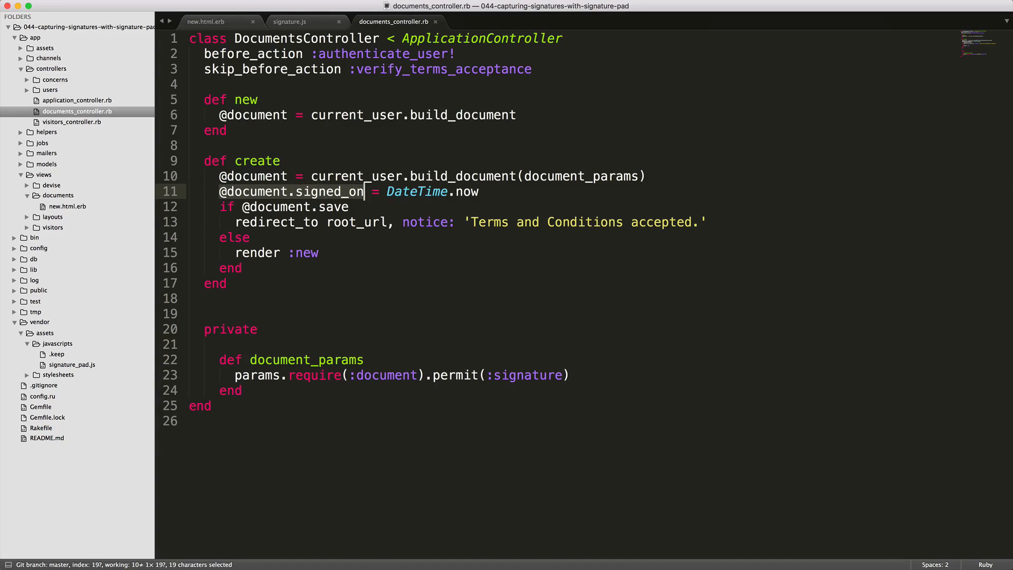
{"action": "mouse_move", "coordinate": [919, 209]}
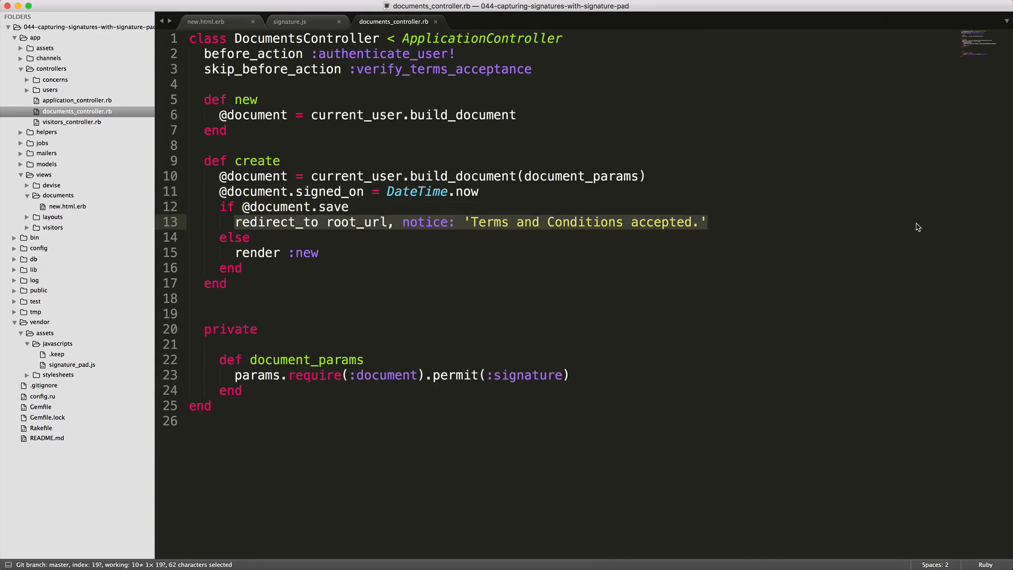
{"action": "left_click", "coordinate": [706, 222]}
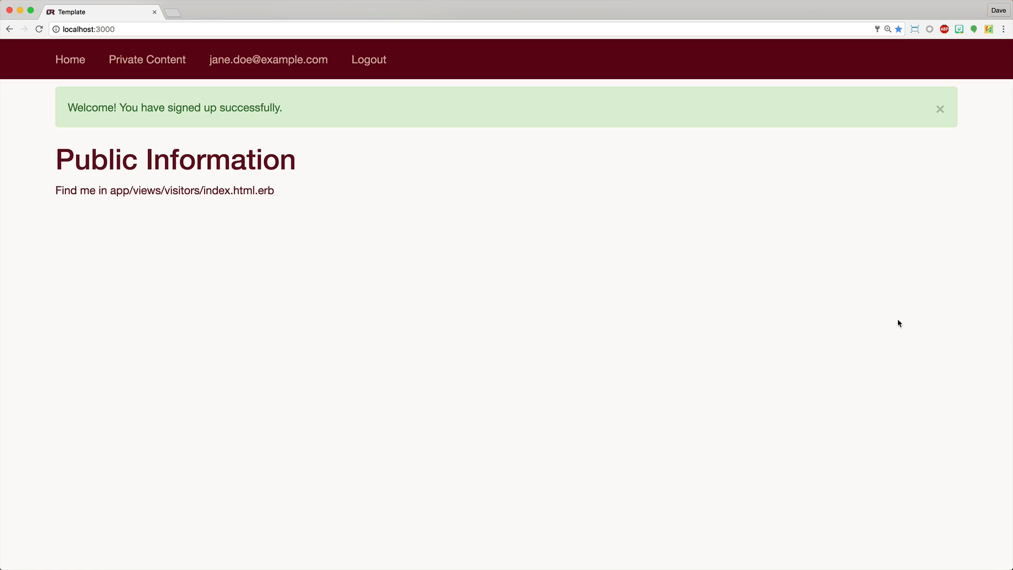
{"action": "mouse_move", "coordinate": [820, 220]}
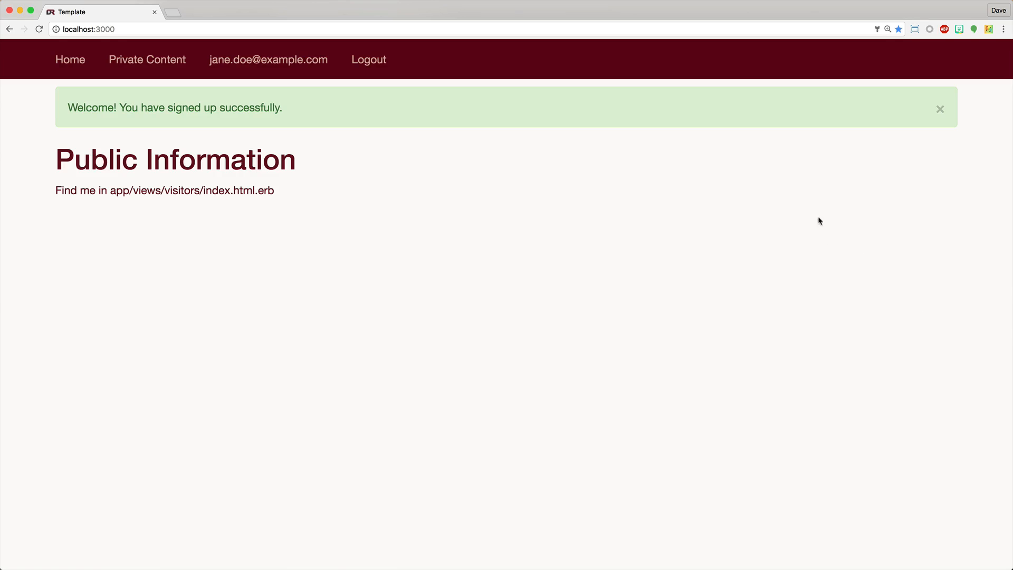
- Close the green welcome flash message on the Public Information page
{"action": "left_click", "coordinate": [940, 109]}
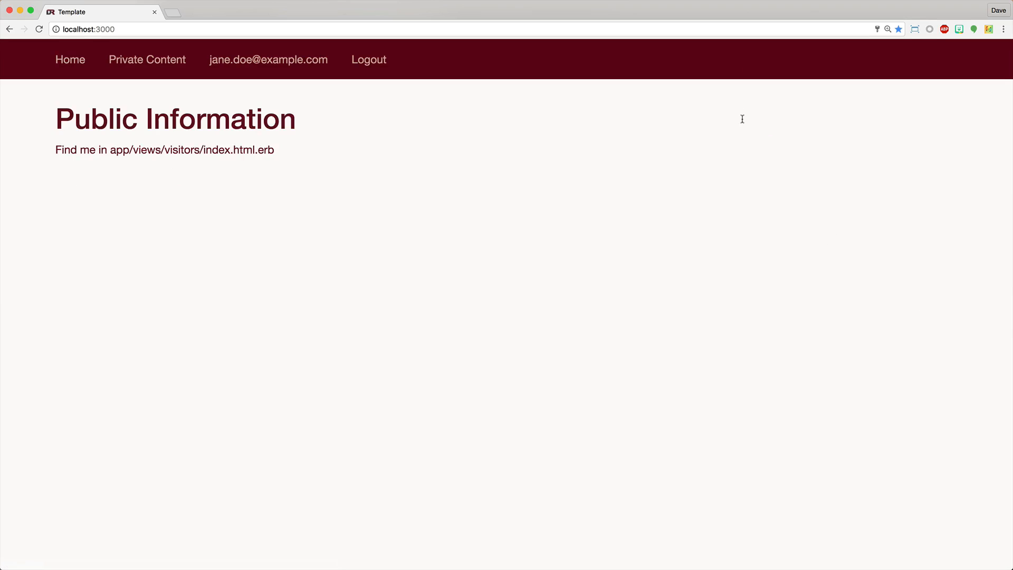
{"action": "mouse_move", "coordinate": [856, 150]}
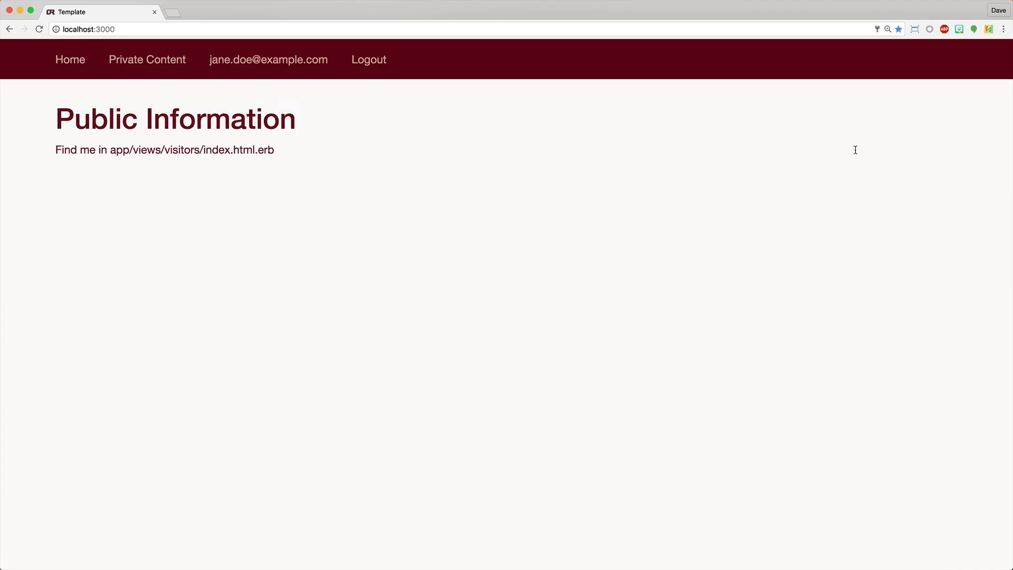
{"action": "double_click", "coordinate": [196, 149]}
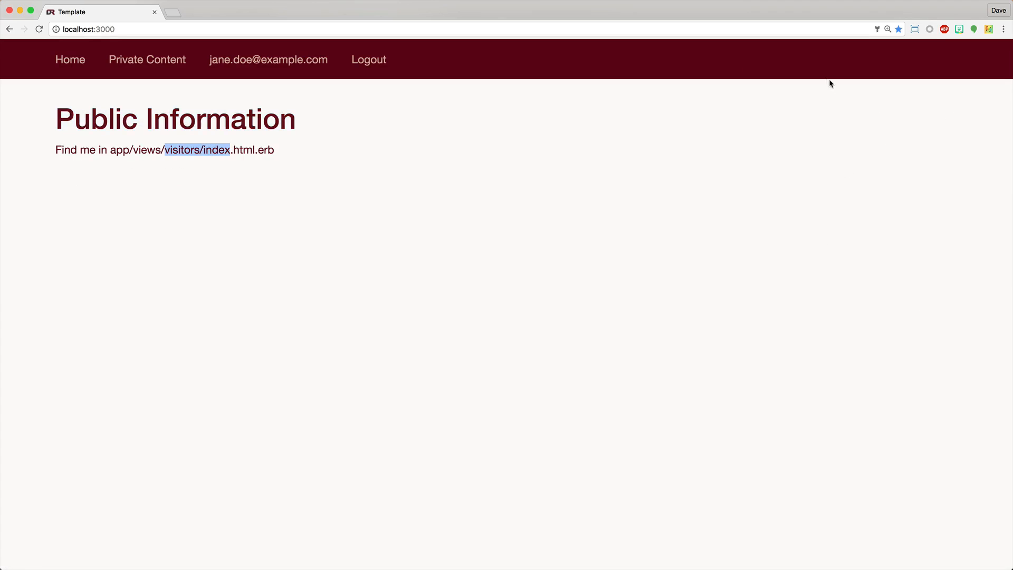
{"action": "mouse_move", "coordinate": [147, 60]}
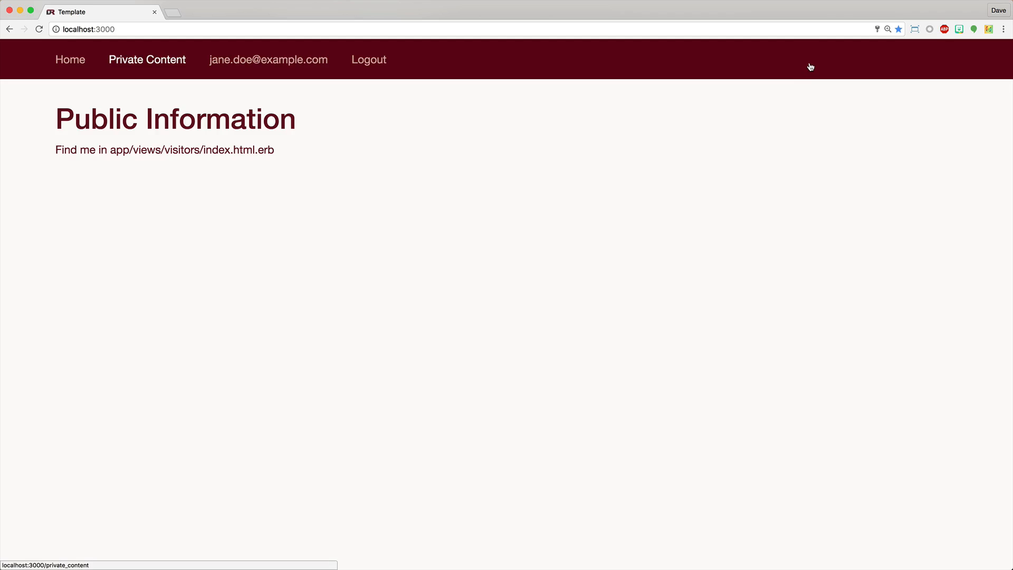
- Save a new signature and open Private Content showing it with the acceptance time
{"action": "left_click", "coordinate": [146, 60]}
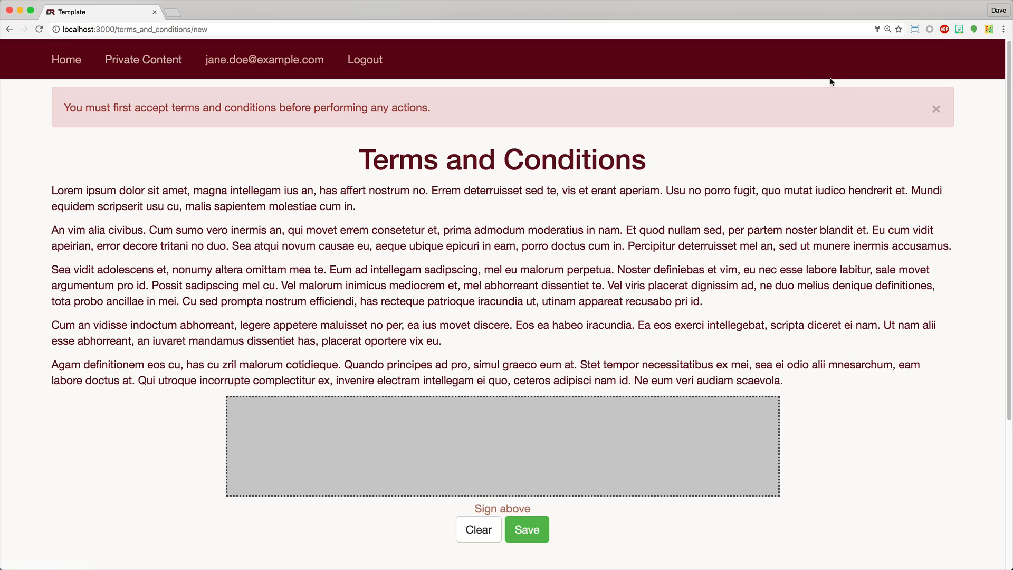
{"action": "mouse_move", "coordinate": [821, 92]}
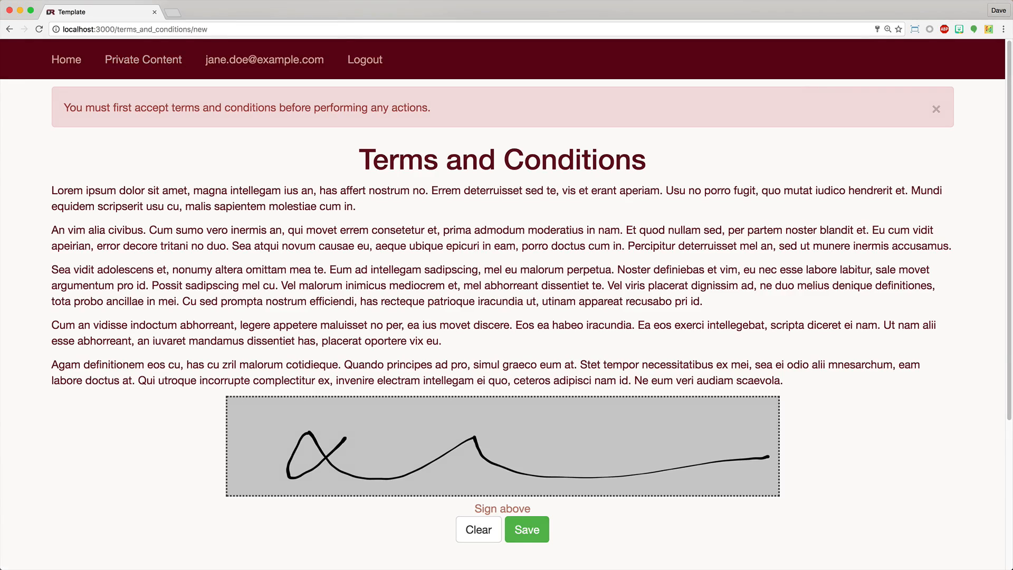
{"action": "left_click", "coordinate": [527, 530]}
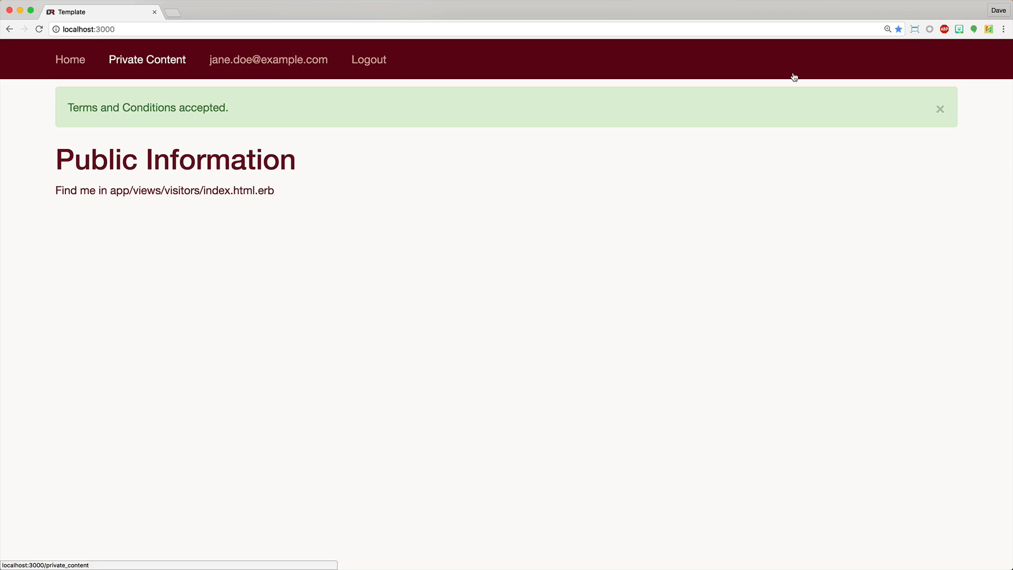
{"action": "left_click", "coordinate": [147, 60]}
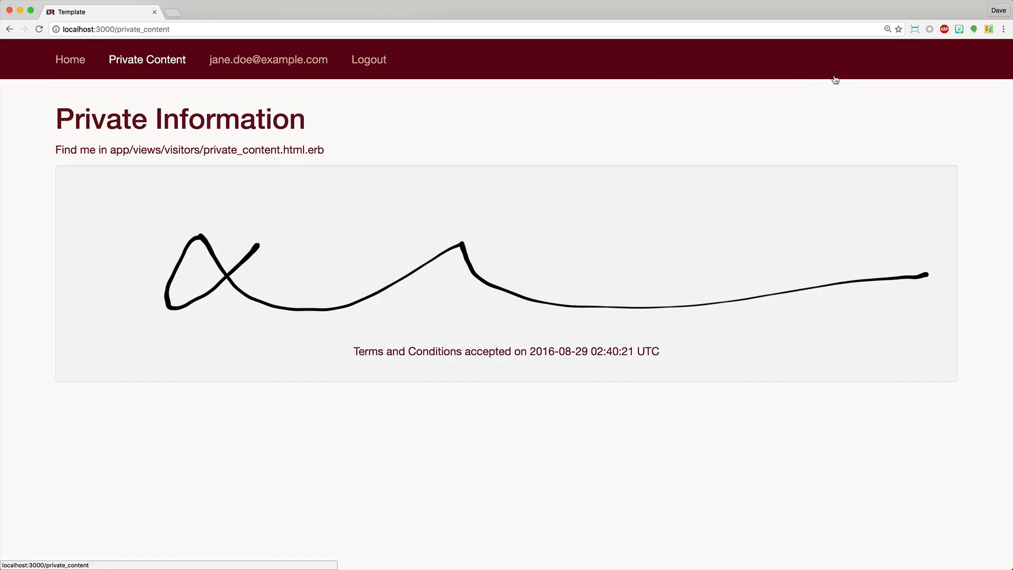
{"action": "mouse_move", "coordinate": [839, 110]}
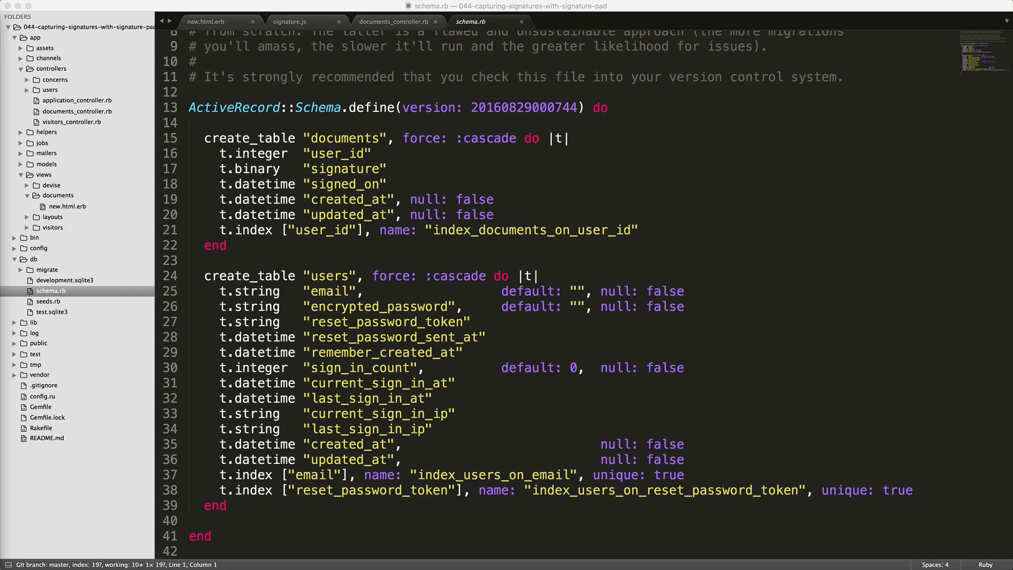
{"action": "mouse_move", "coordinate": [987, 298]}
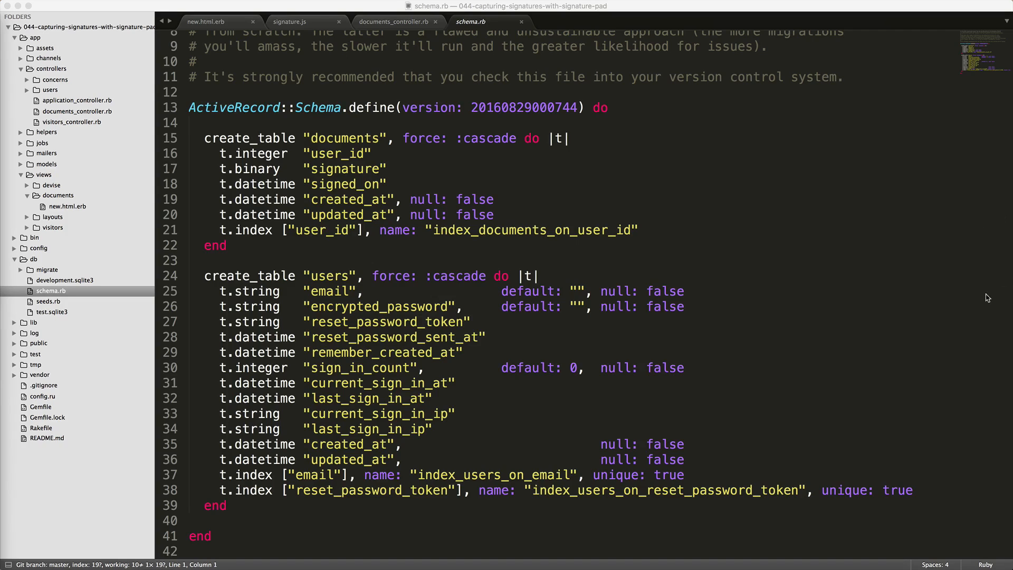
{"action": "mouse_move", "coordinate": [944, 289]}
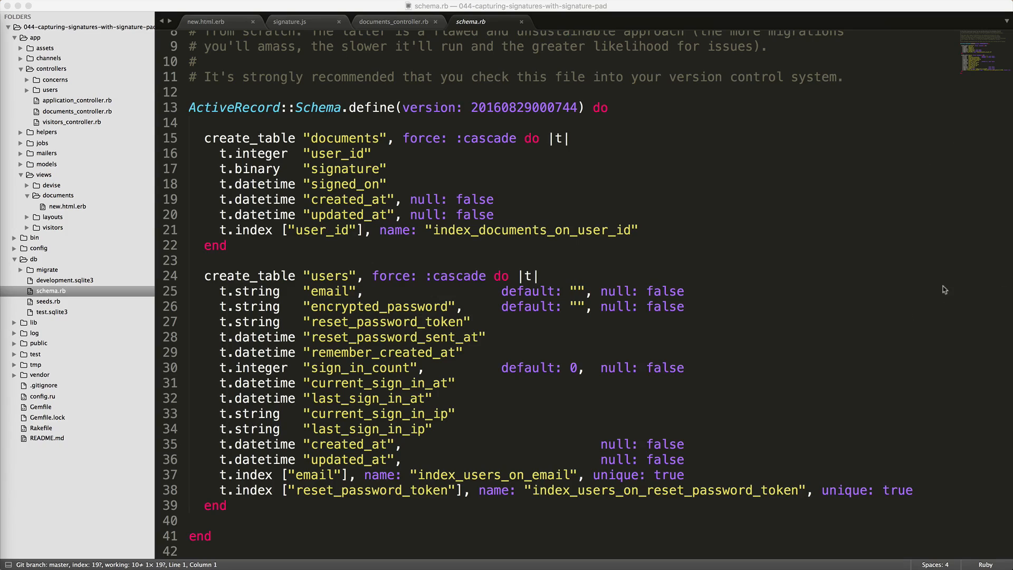